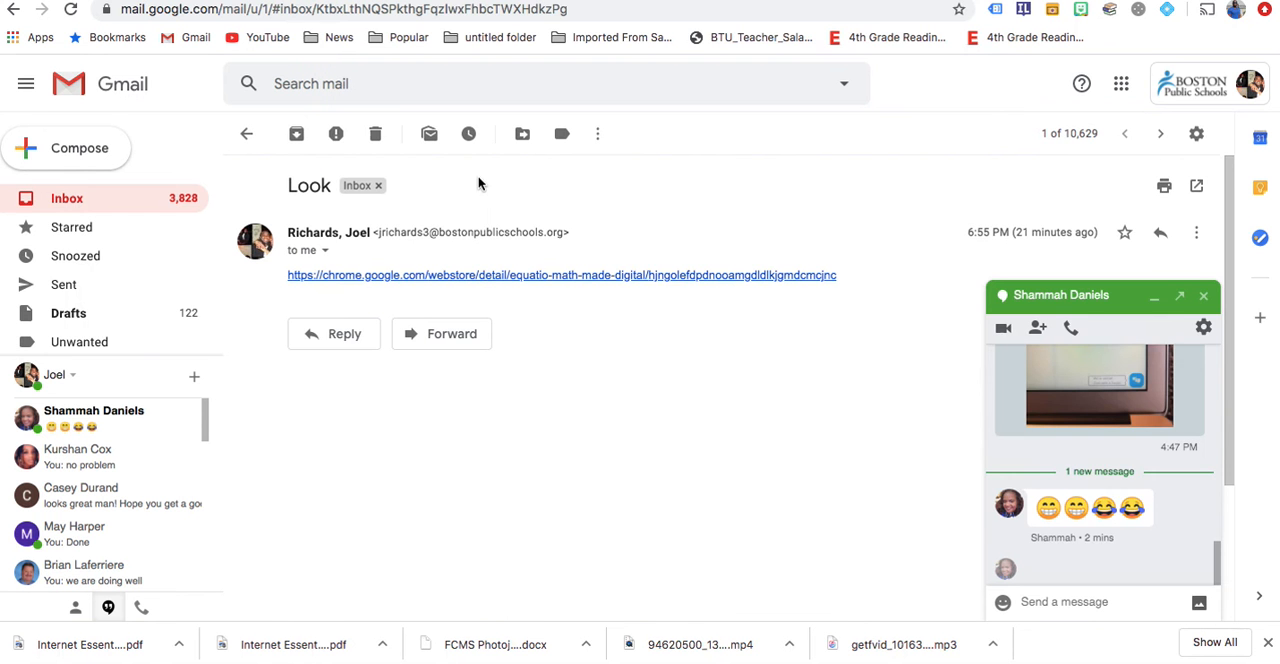
Close the Hangouts chat and follow the emailed link to the EquatIO Chrome Web Store page.
click(1204, 296)
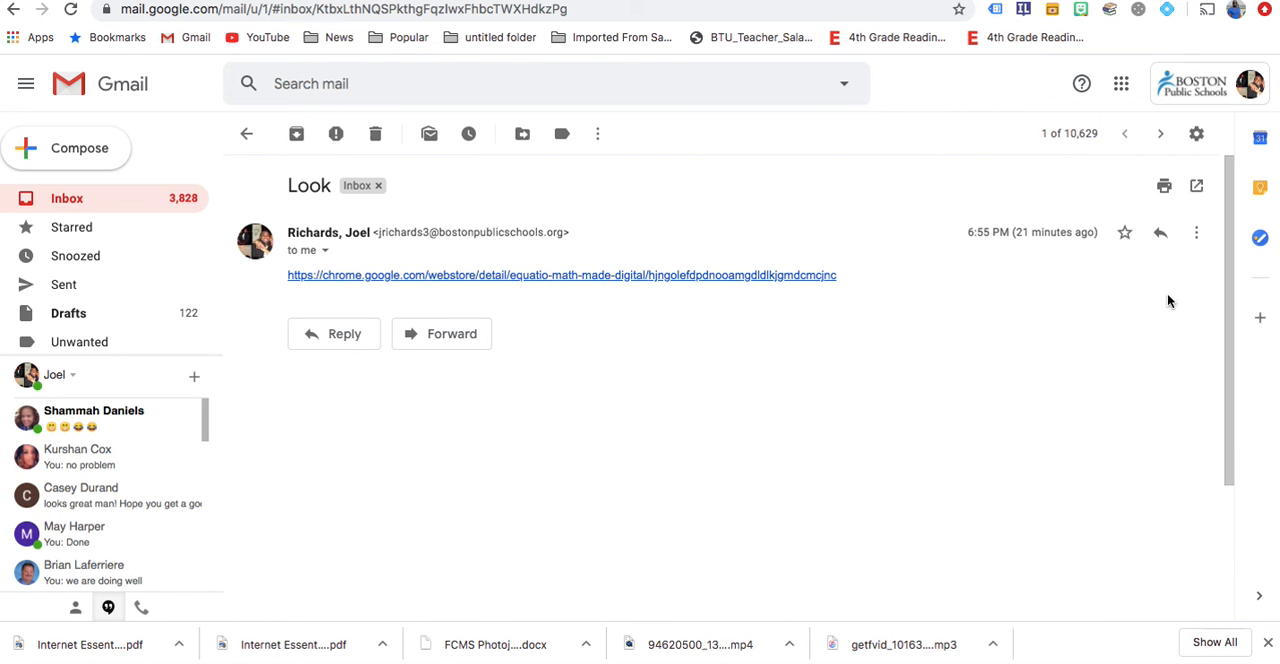
mouse_move(376, 276)
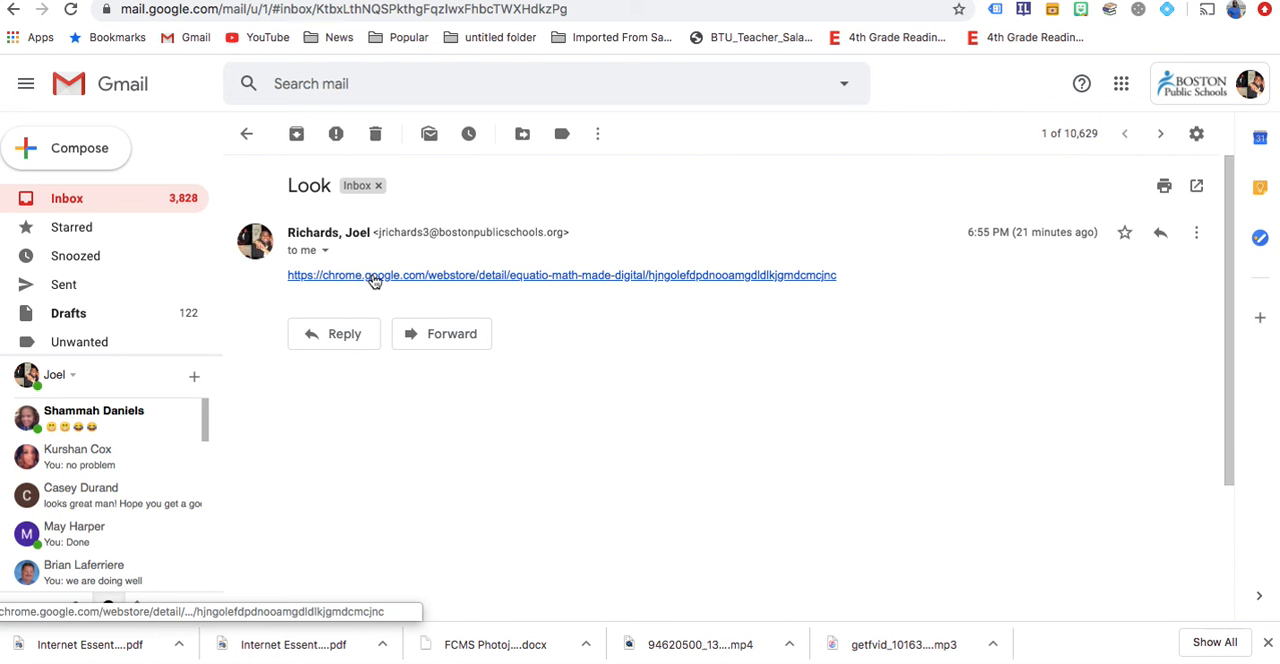
mouse_move(378, 280)
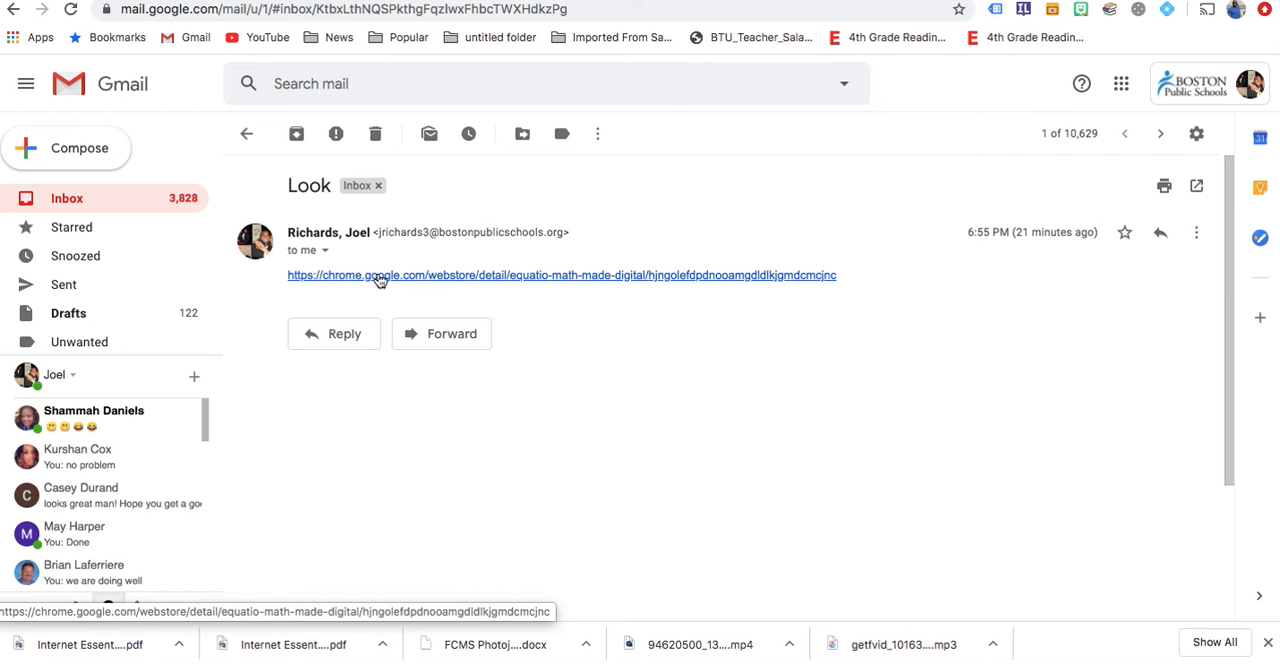
mouse_move(456, 280)
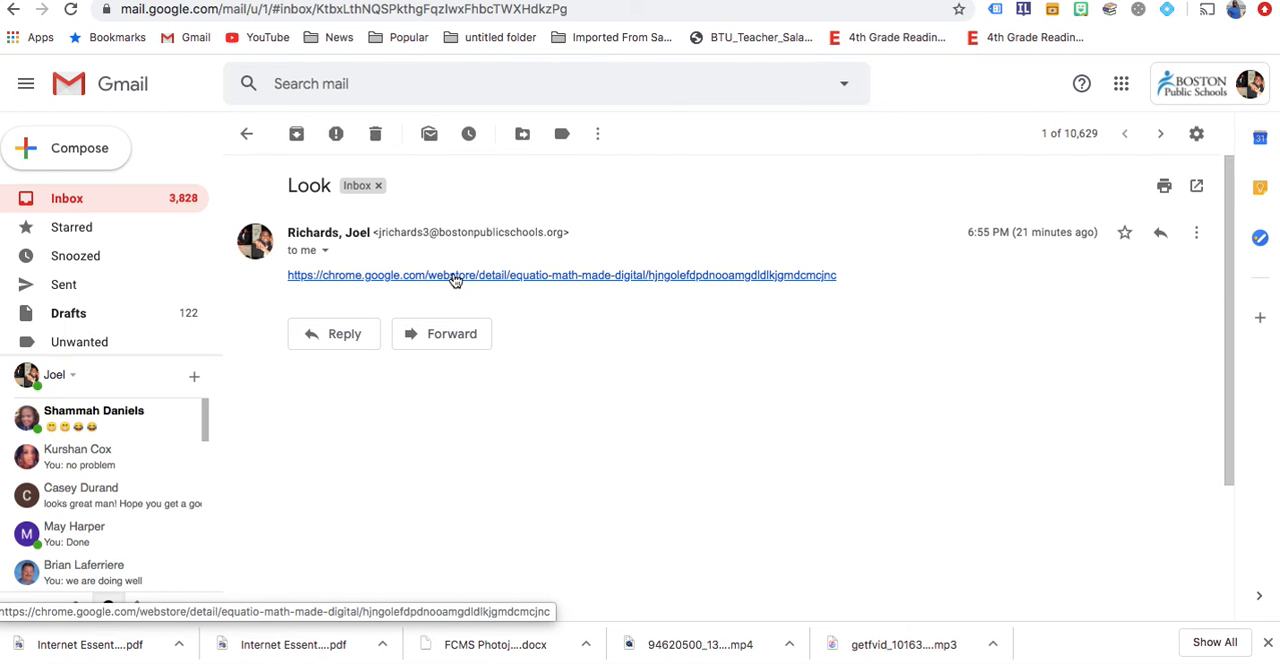
click(560, 276)
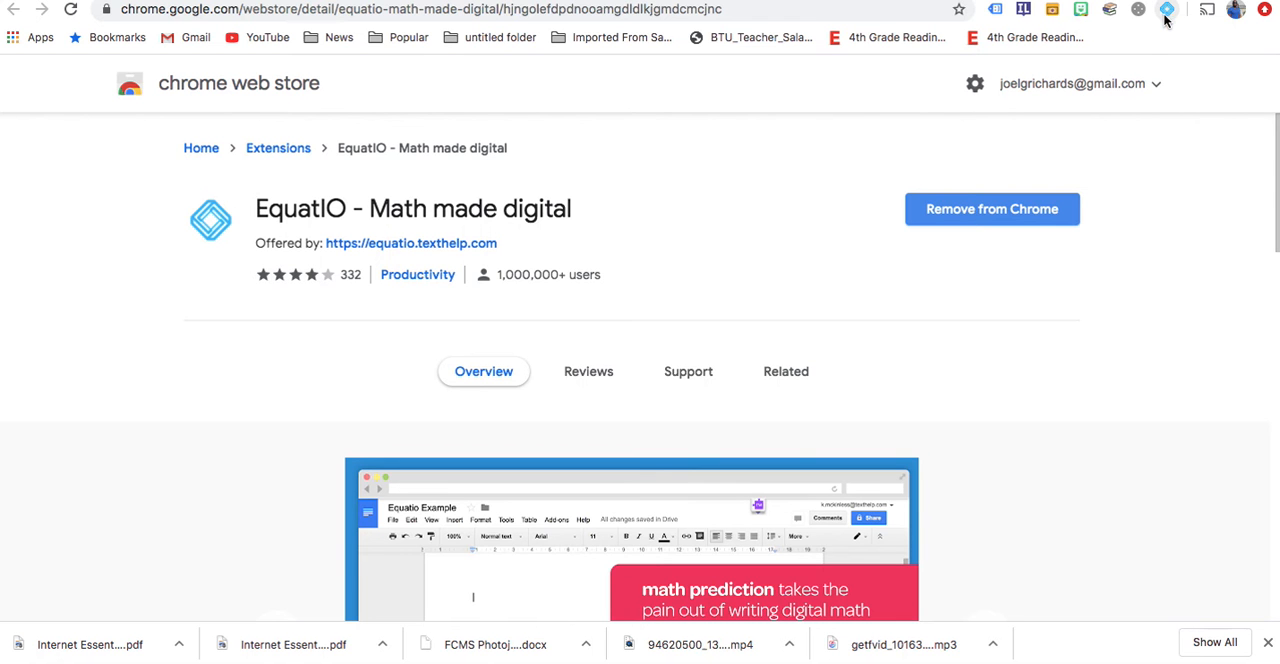
mouse_move(1168, 10)
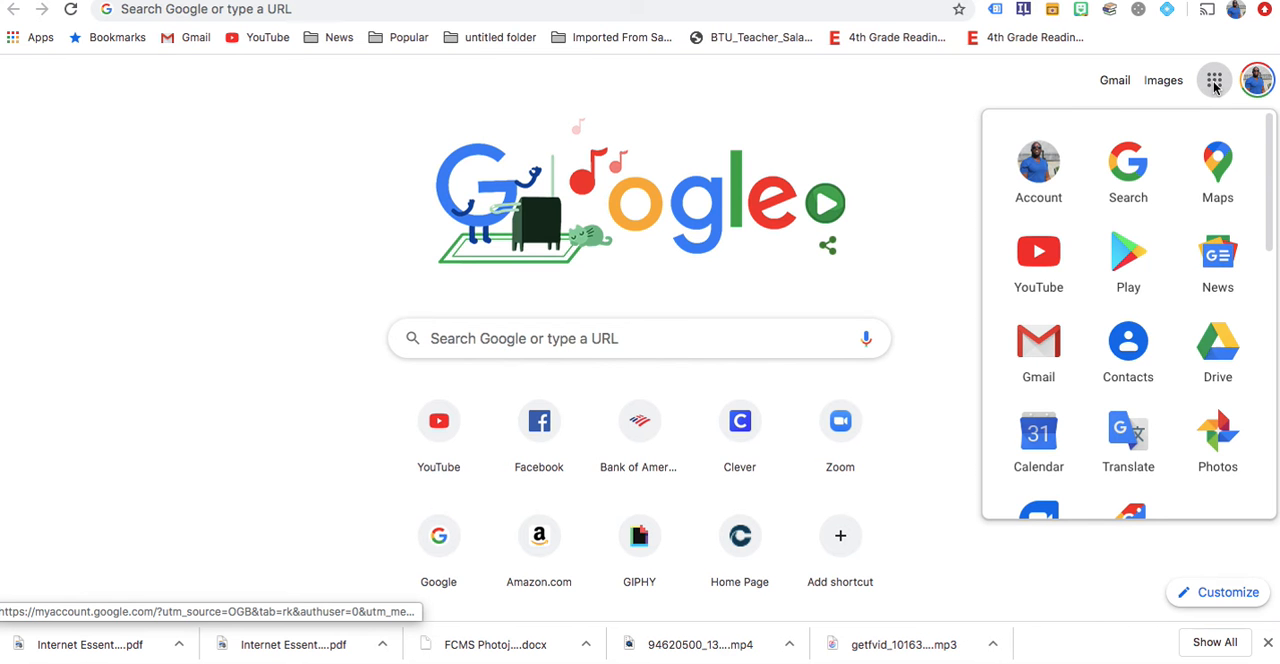
From the Google apps grid go to Drive and create a new Google Docs document.
click(1216, 350)
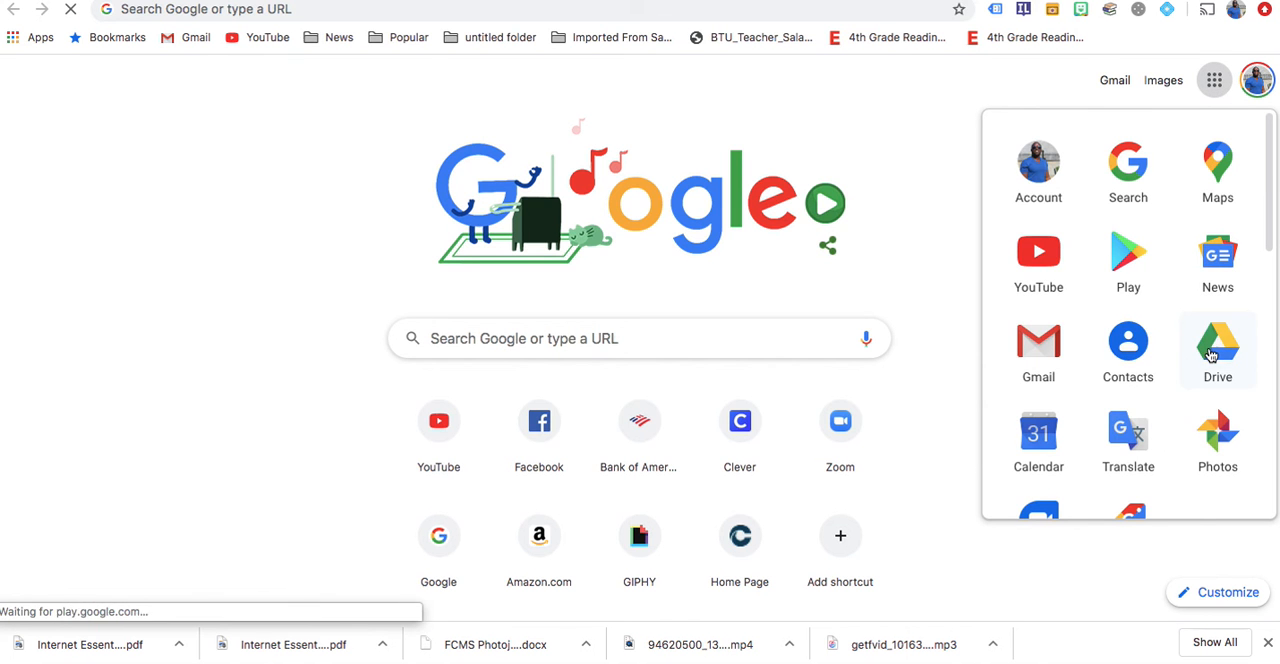
click(1216, 350)
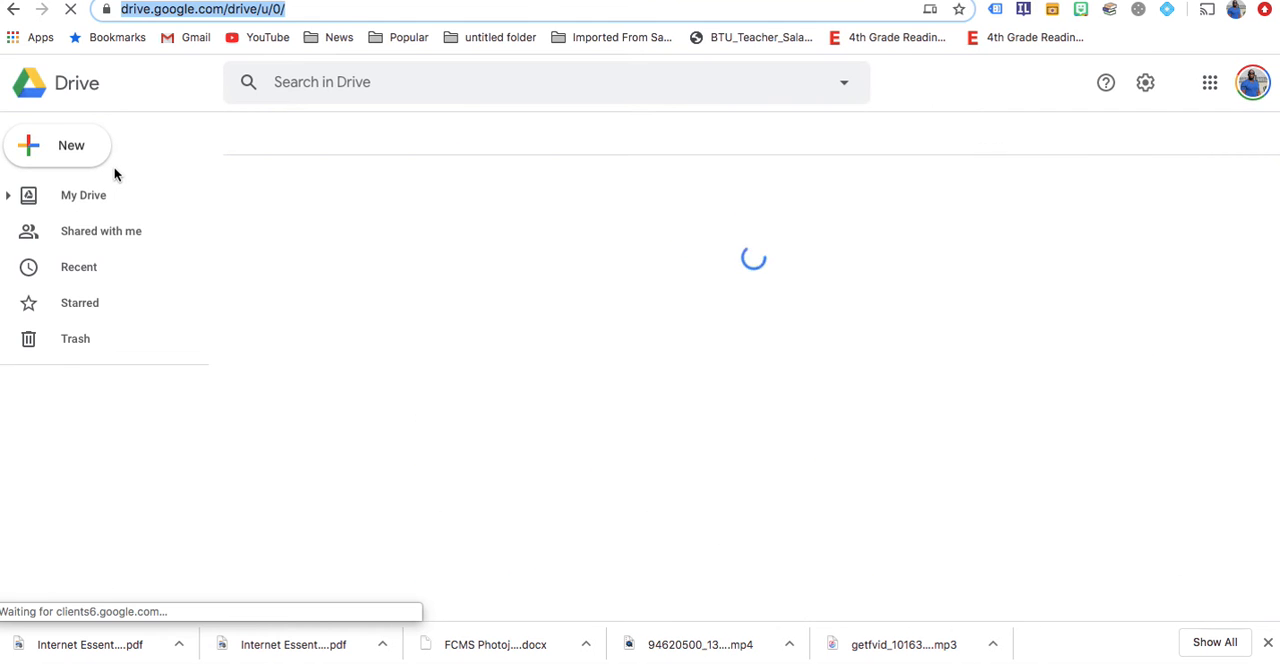
click(84, 196)
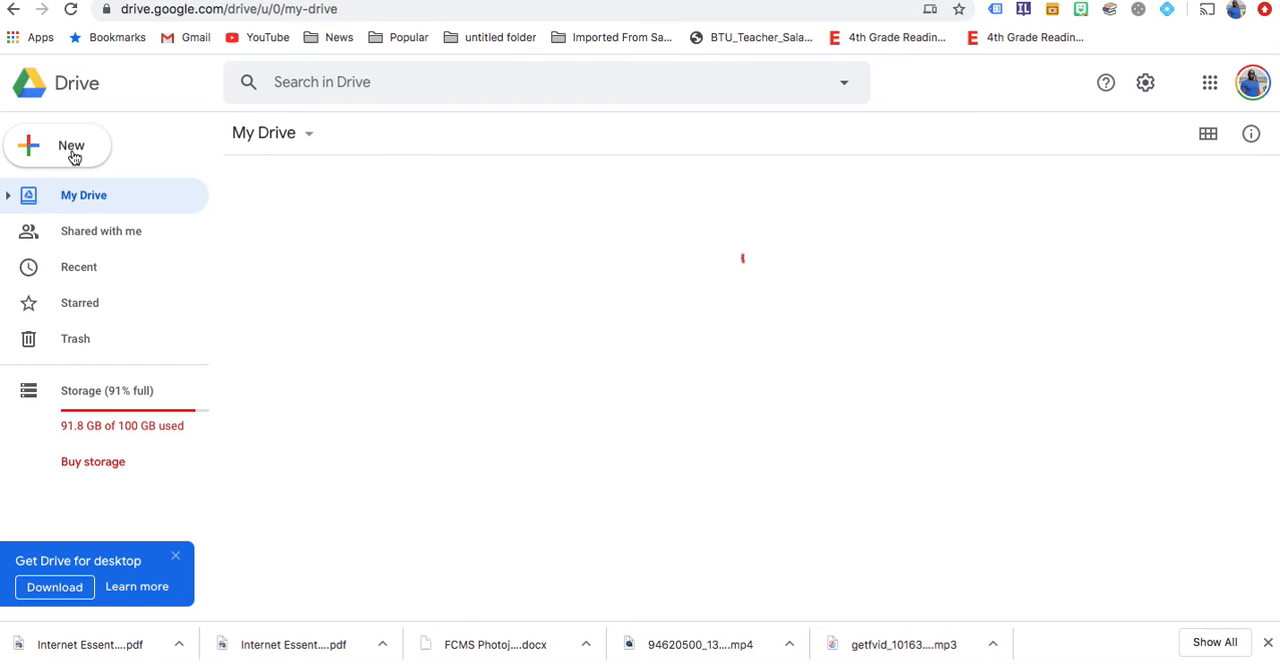
click(56, 144)
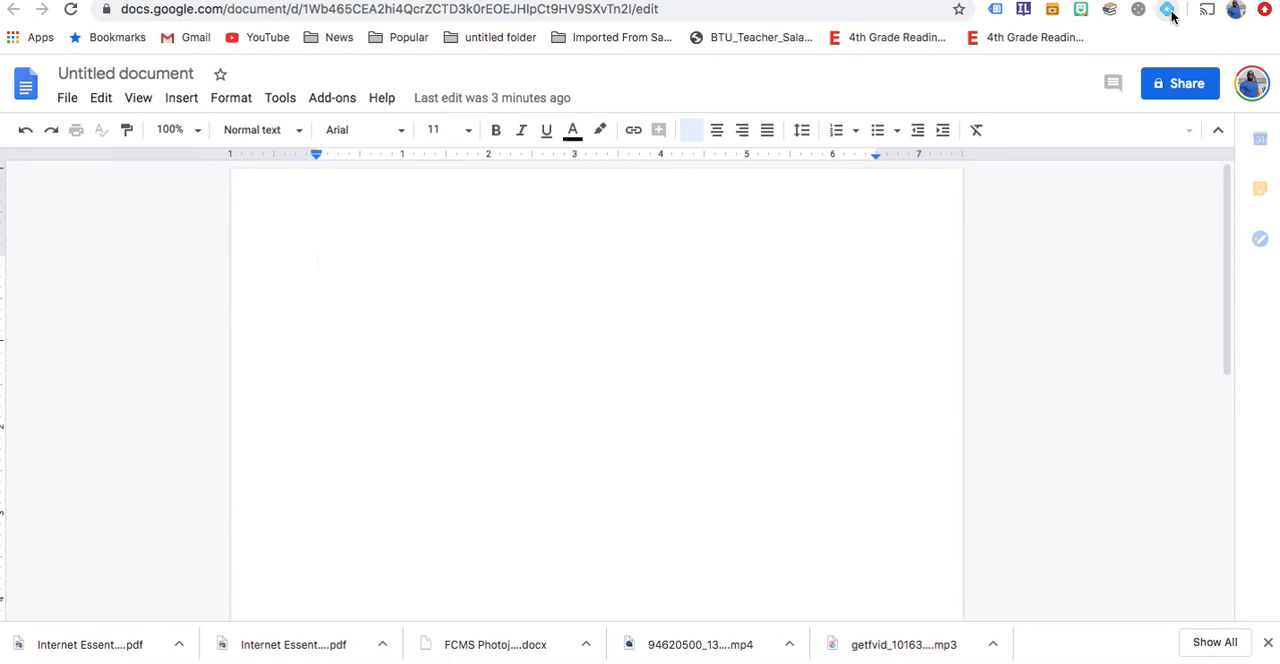
Start EquatIO from the Chrome toolbar and bring up its Math editor.
click(1168, 8)
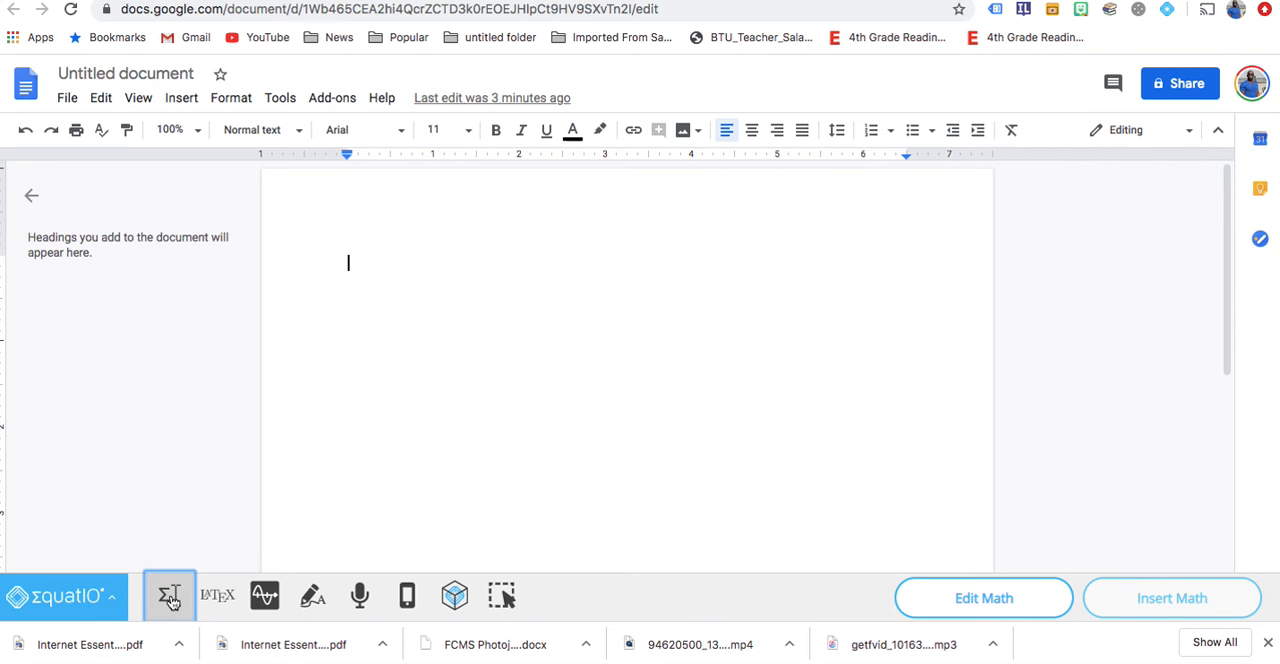
click(168, 596)
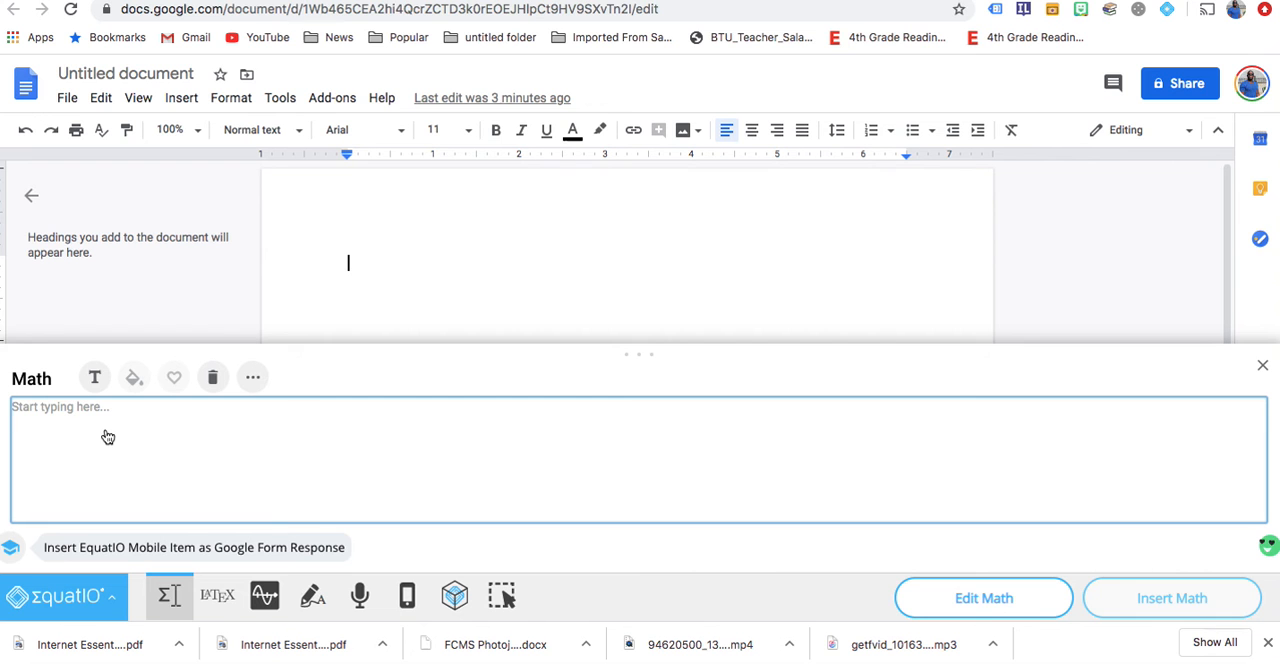
Enter 3/4 + 1/4 = in the Math editor and insert it into the document.
text(3)
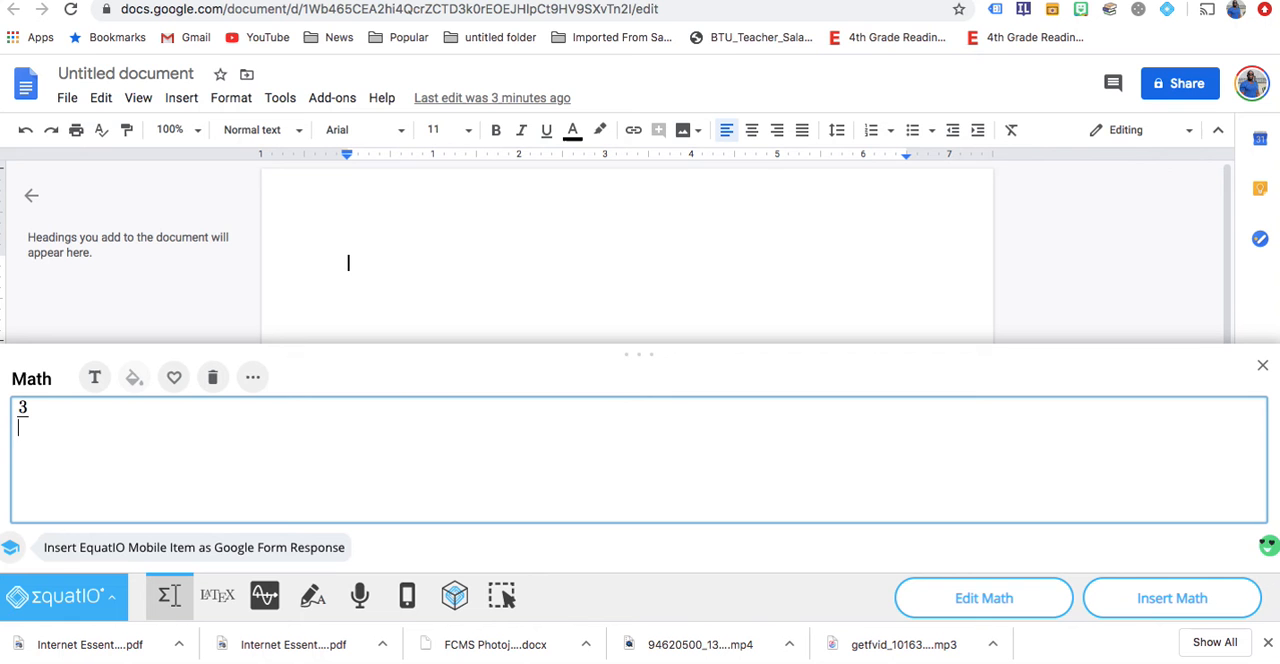
text(4)
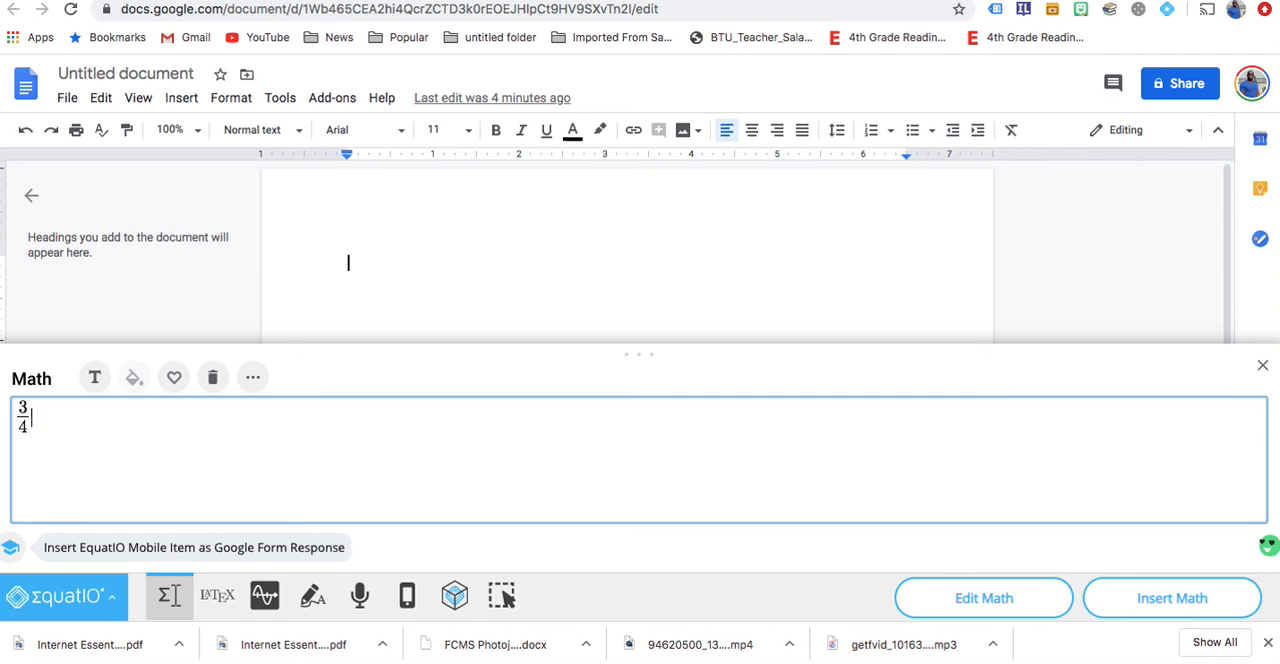
text(+ 1)
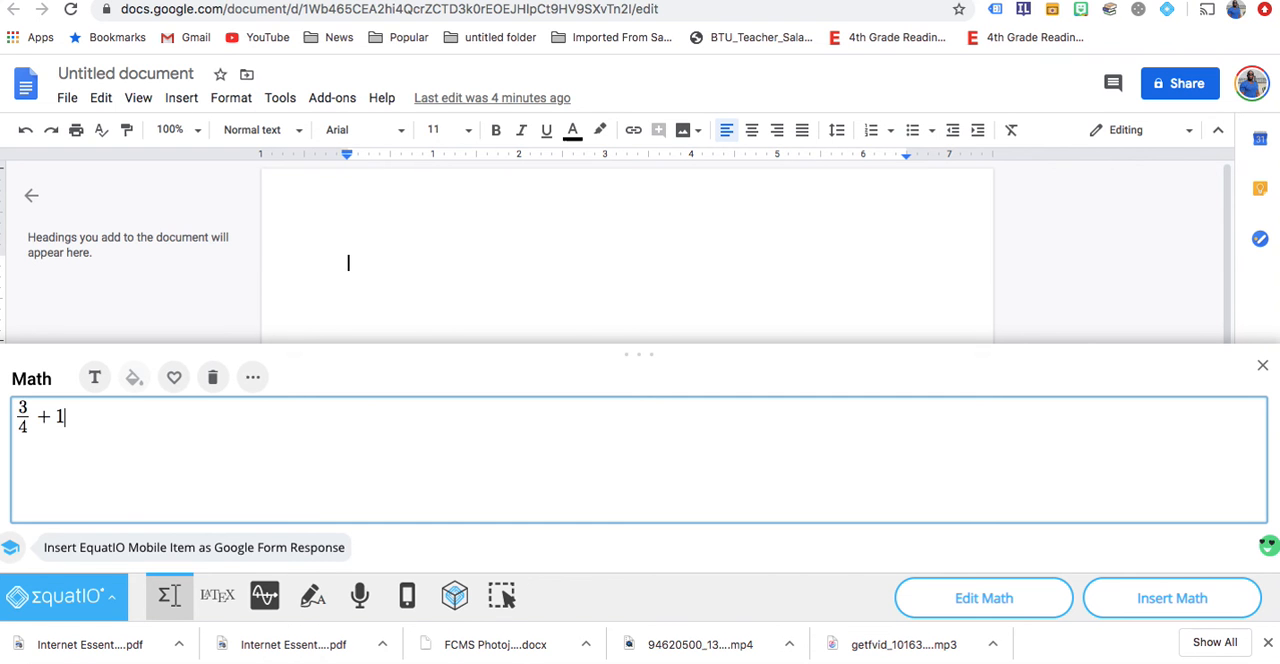
text(/4)
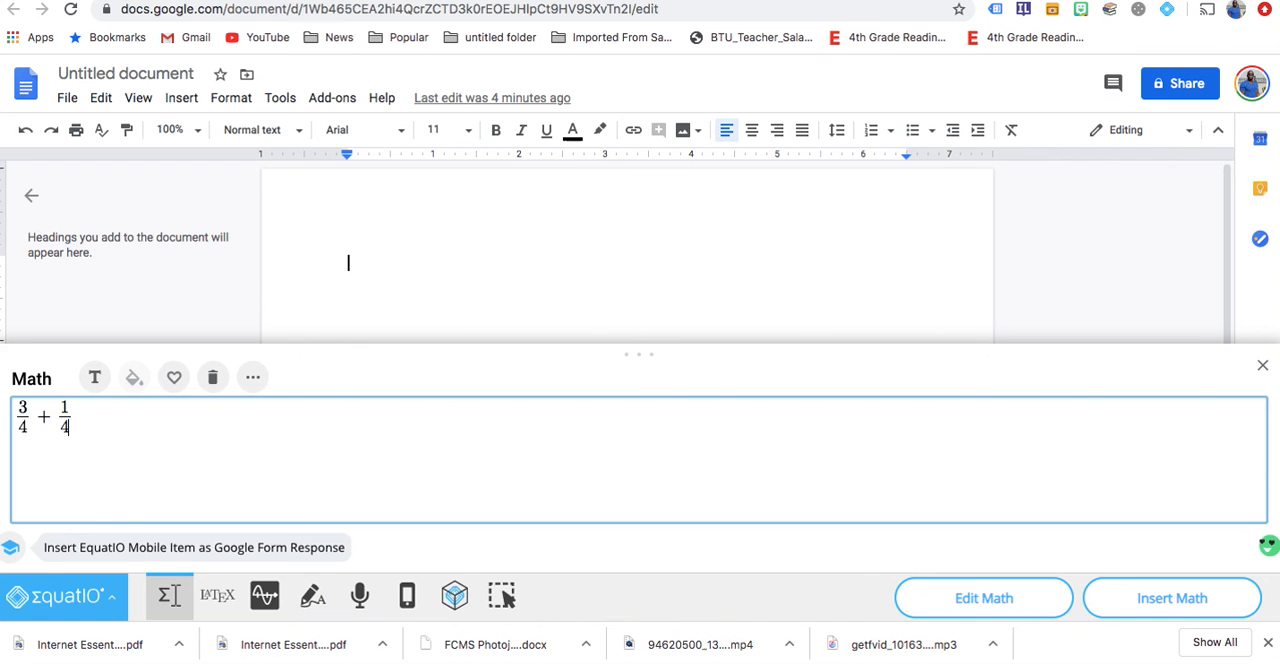
text(=)
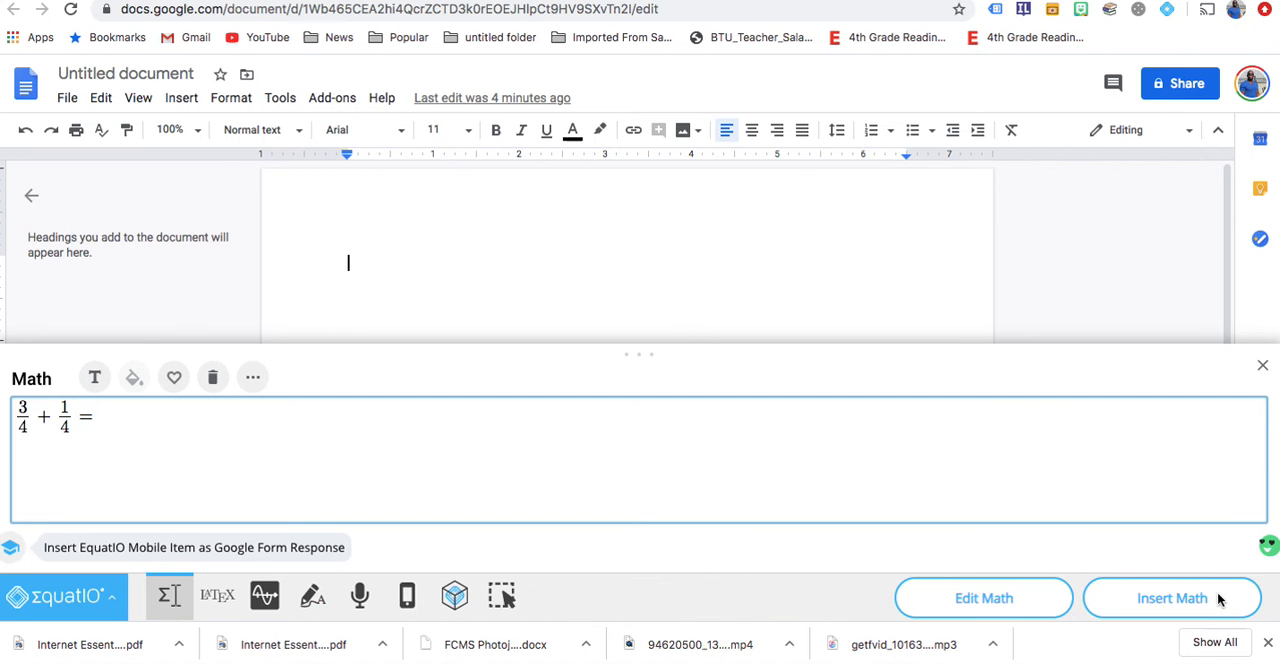
click(1172, 596)
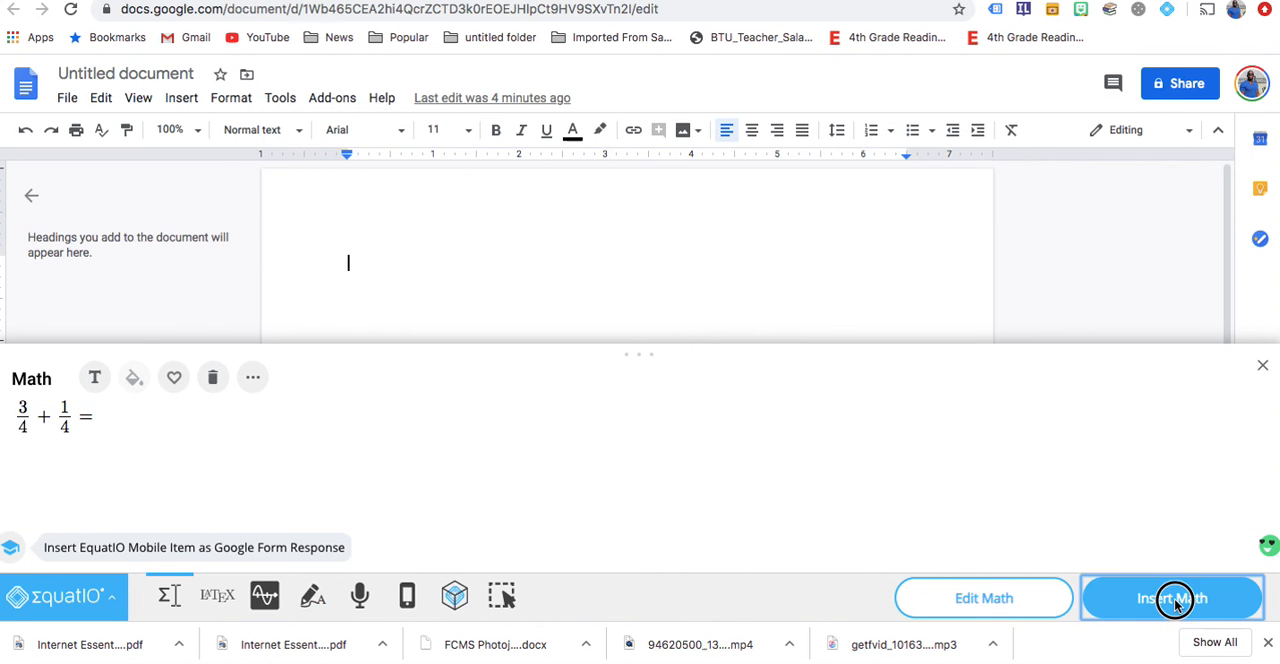
click(1172, 596)
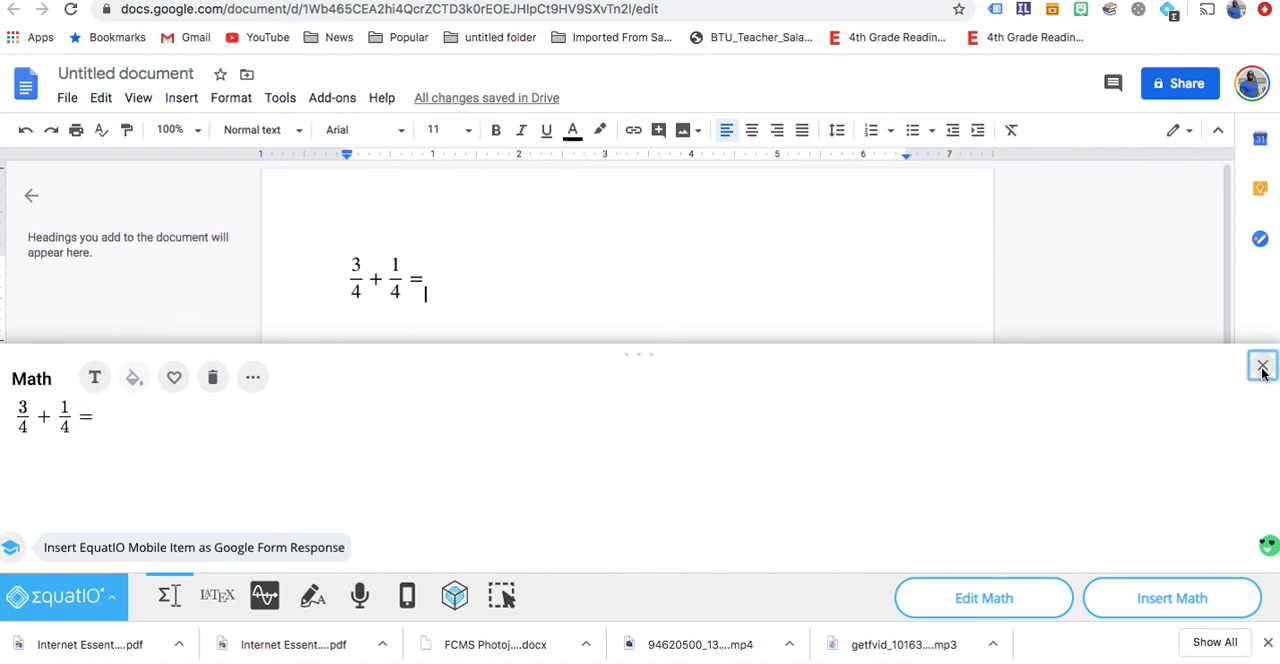
Close the Math panel and switch EquatIO to Handwriting Recognition input.
click(1262, 366)
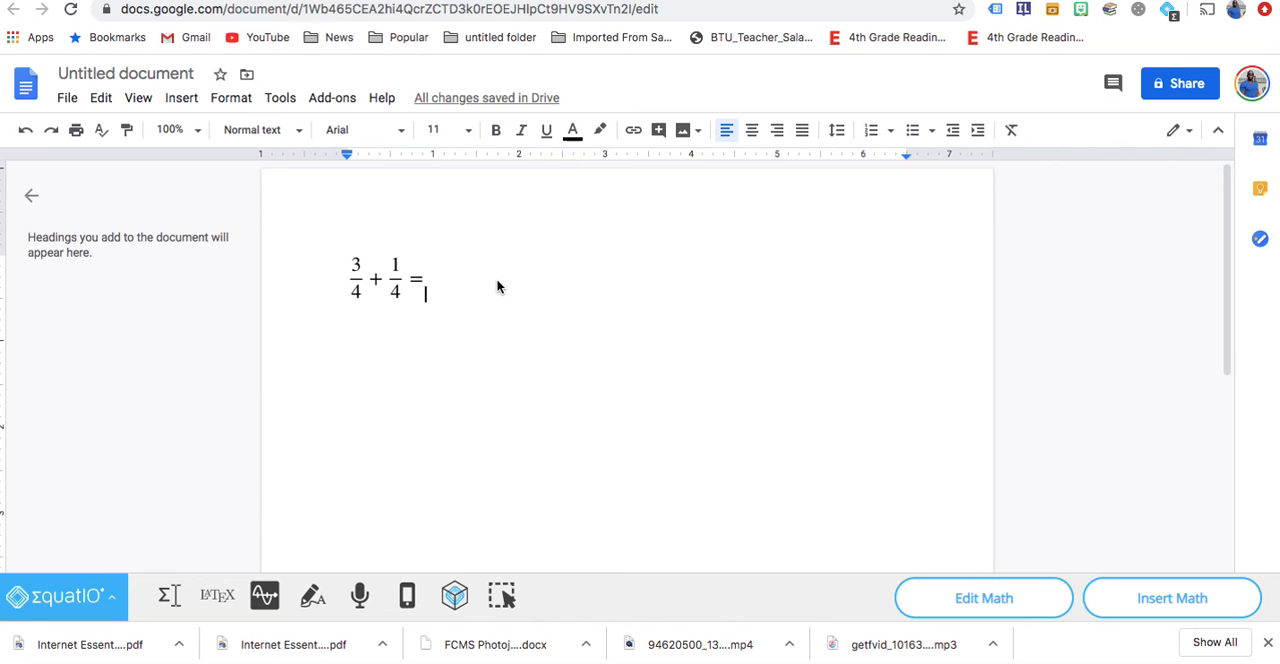
mouse_move(452, 288)
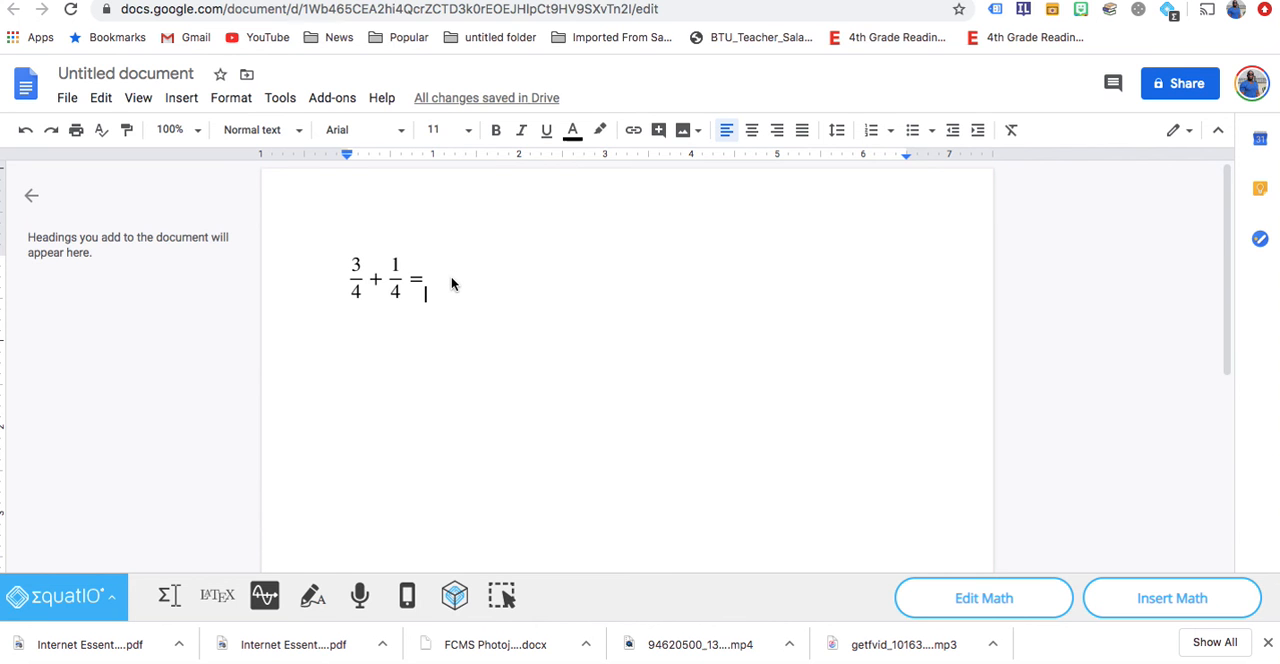
text(1)
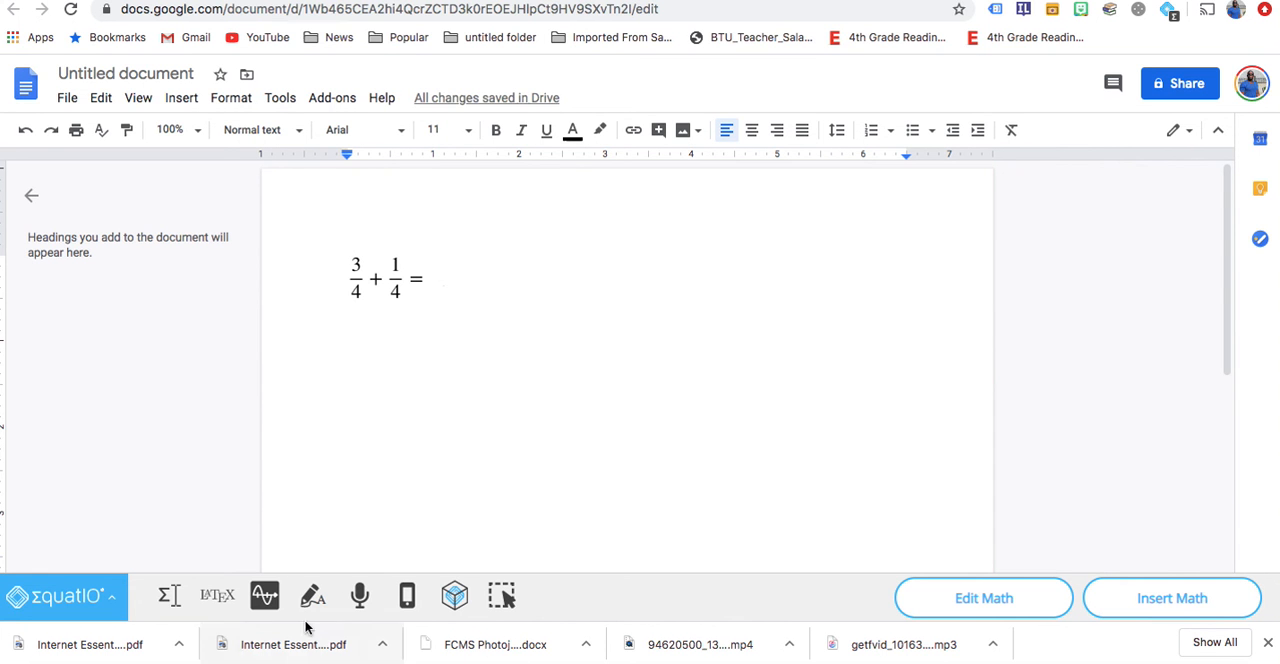
click(312, 596)
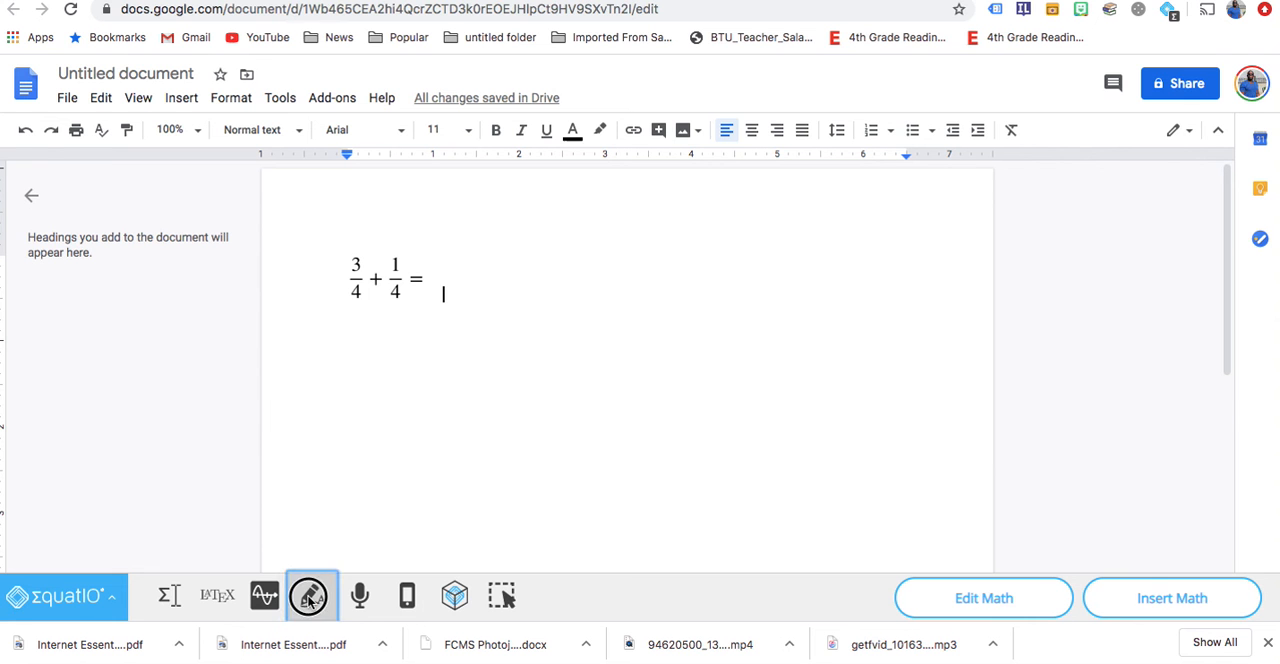
Handwrite a 4-over-4 fraction in the EquatIO handwriting area.
click(312, 596)
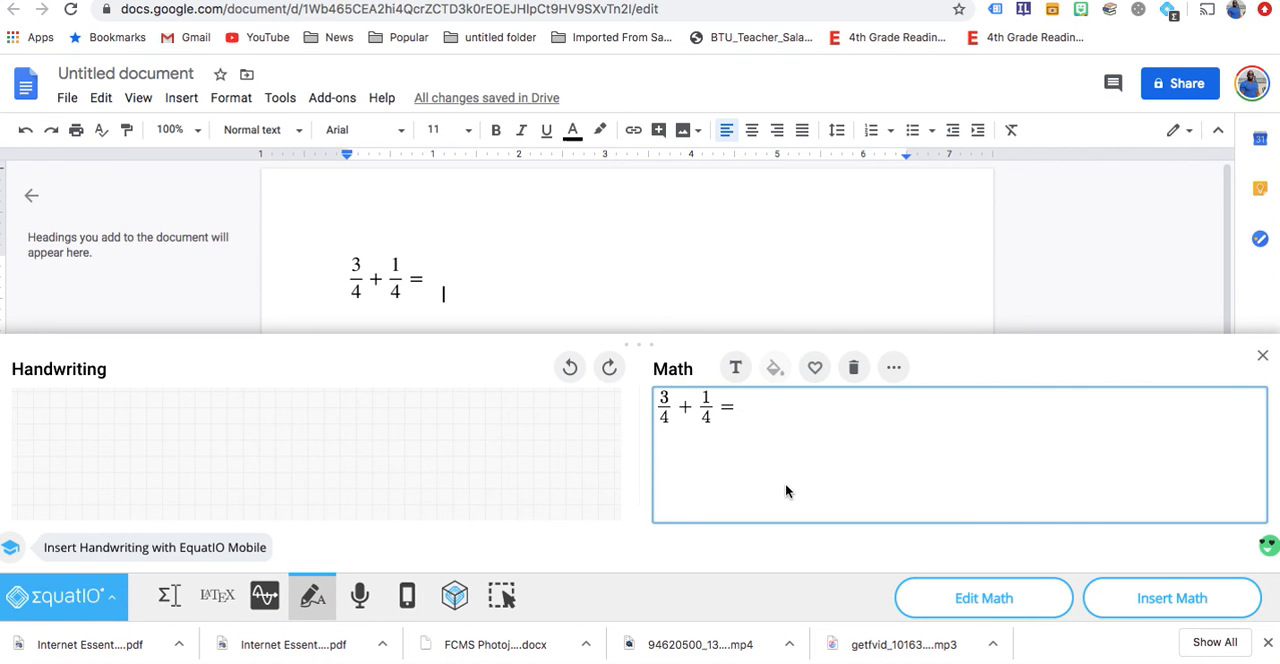
mouse_move(124, 412)
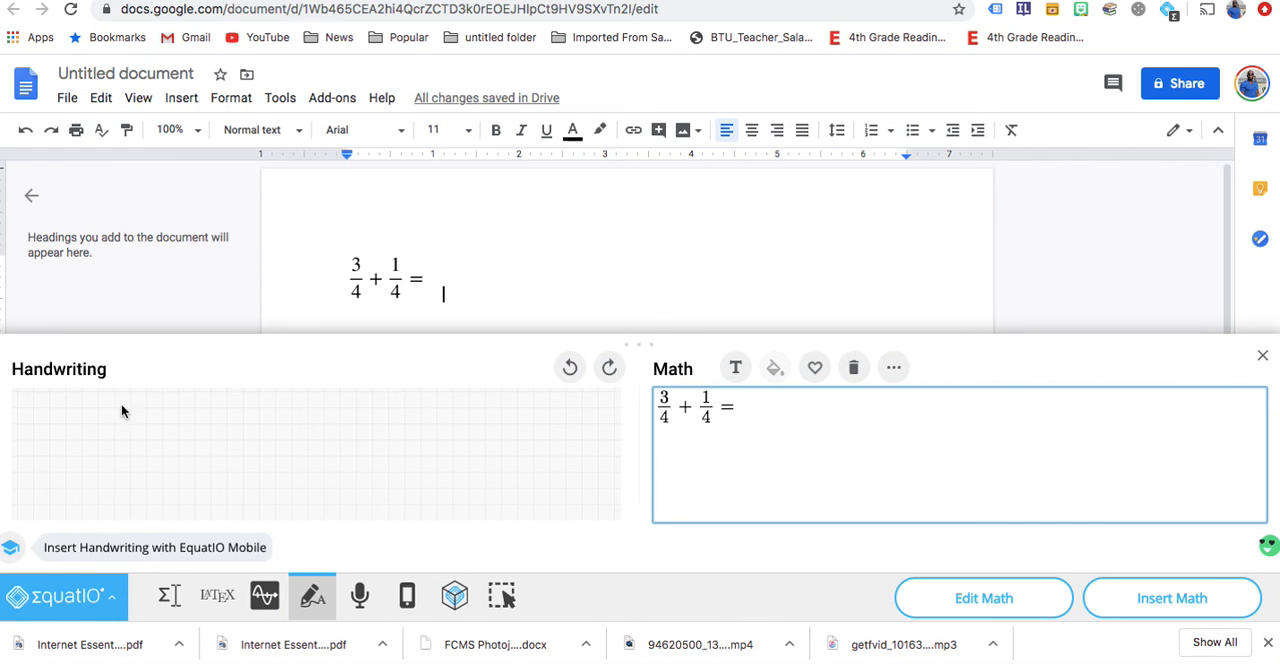
mouse_move(80, 410)
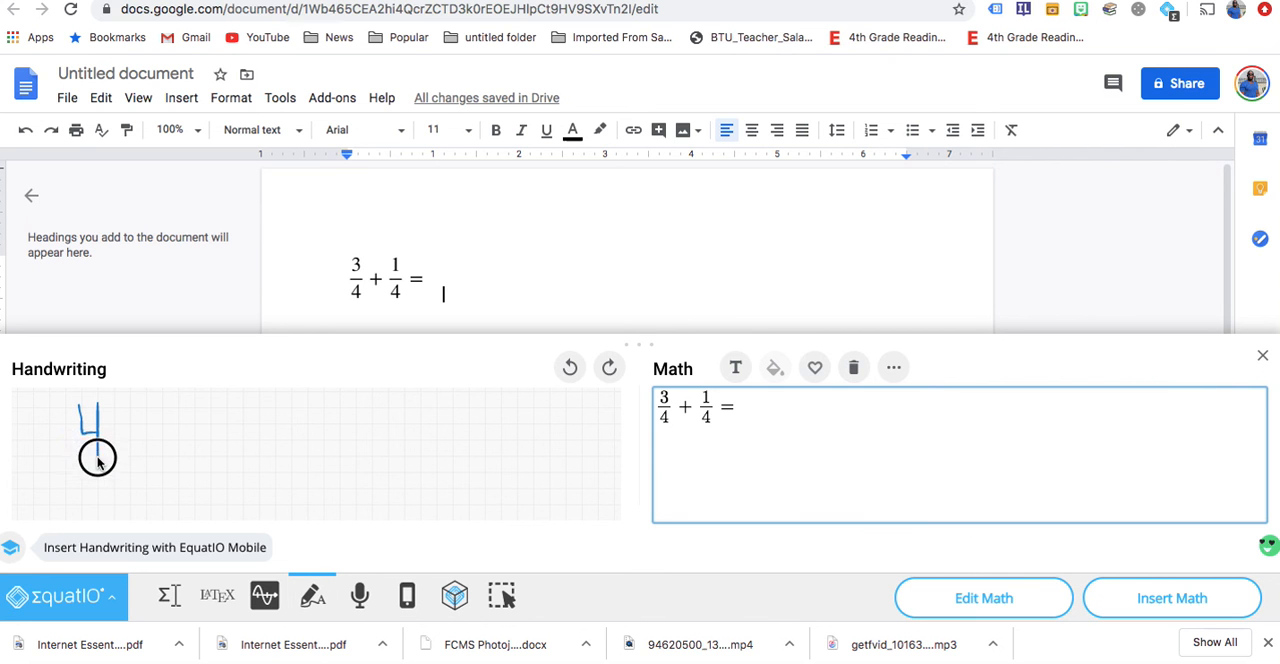
drag(60, 468, 150, 468)
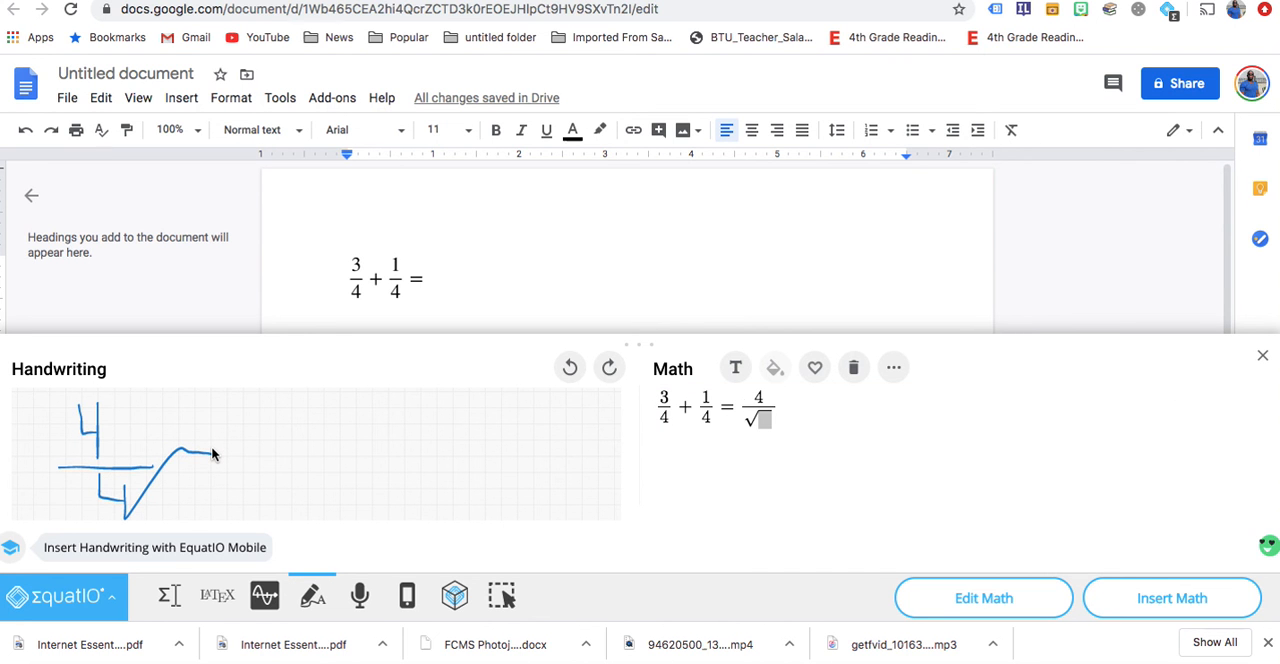
mouse_move(198, 432)
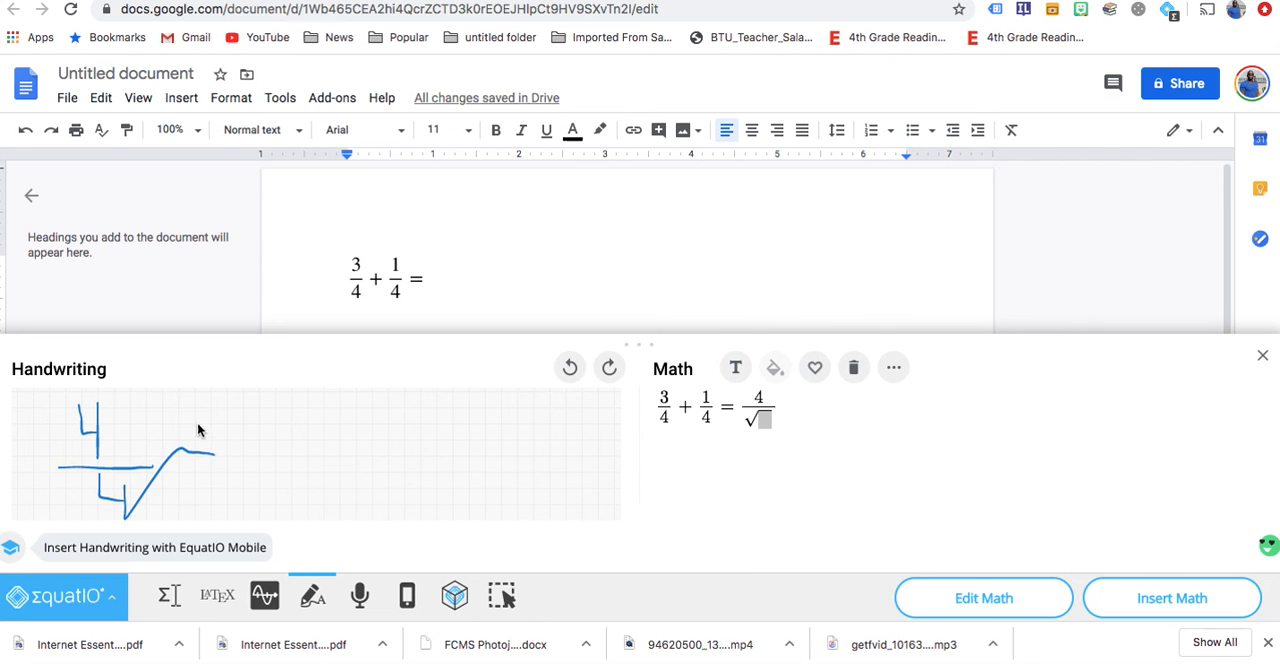
mouse_move(228, 448)
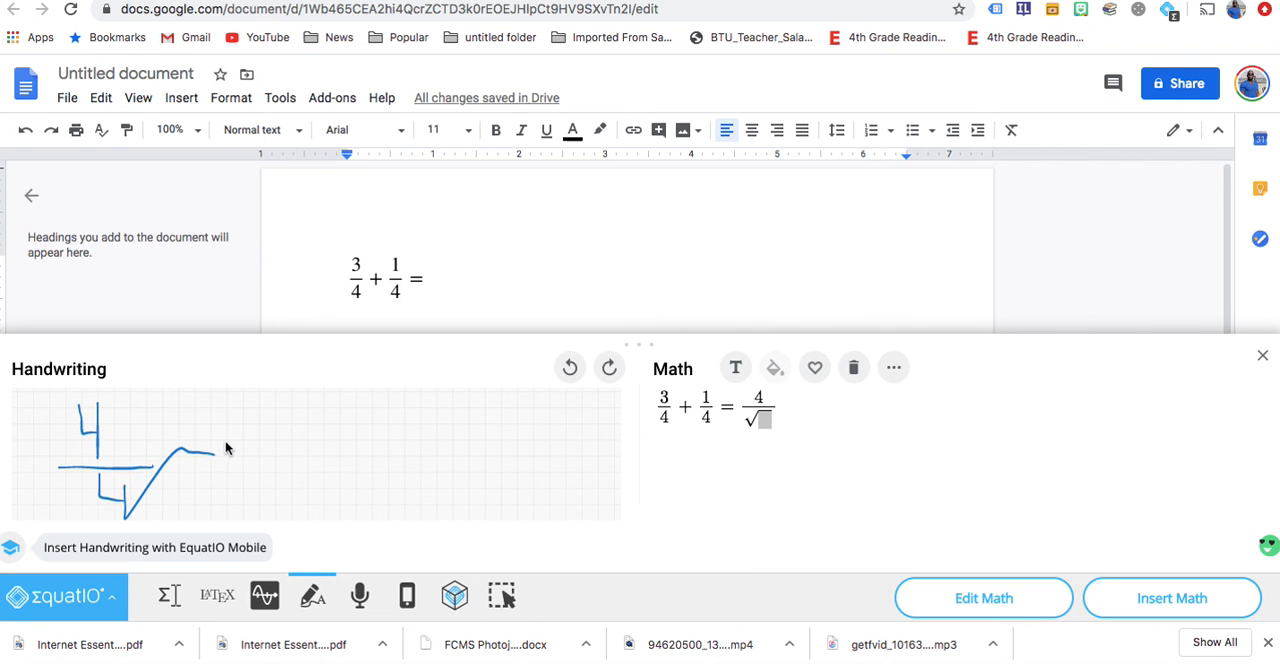
click(178, 454)
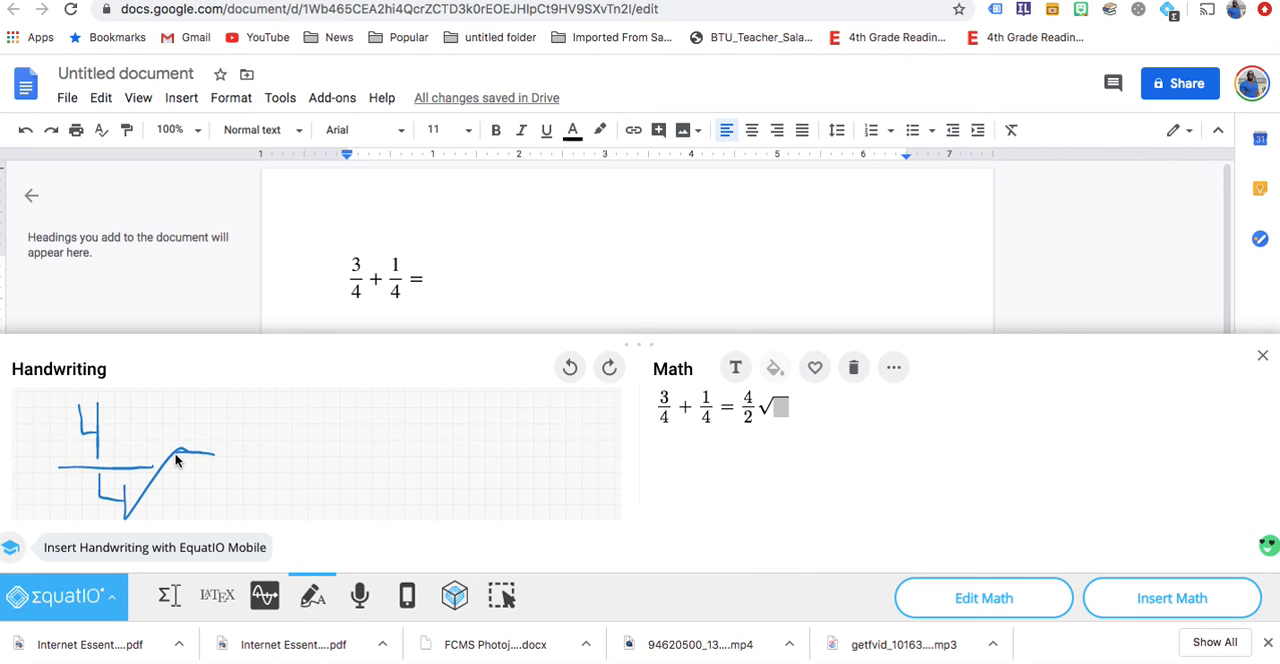
Undo and redo misrecognized strokes to fix the fraction, then hide the handwriting panel.
click(568, 368)
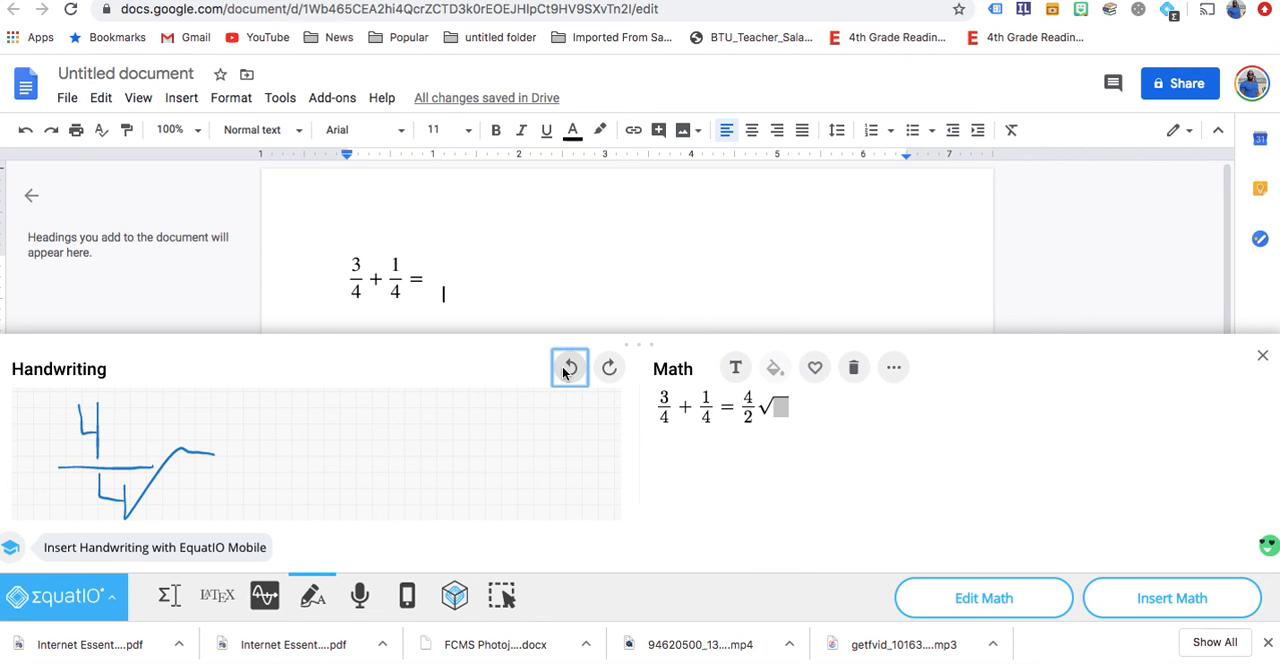
click(568, 368)
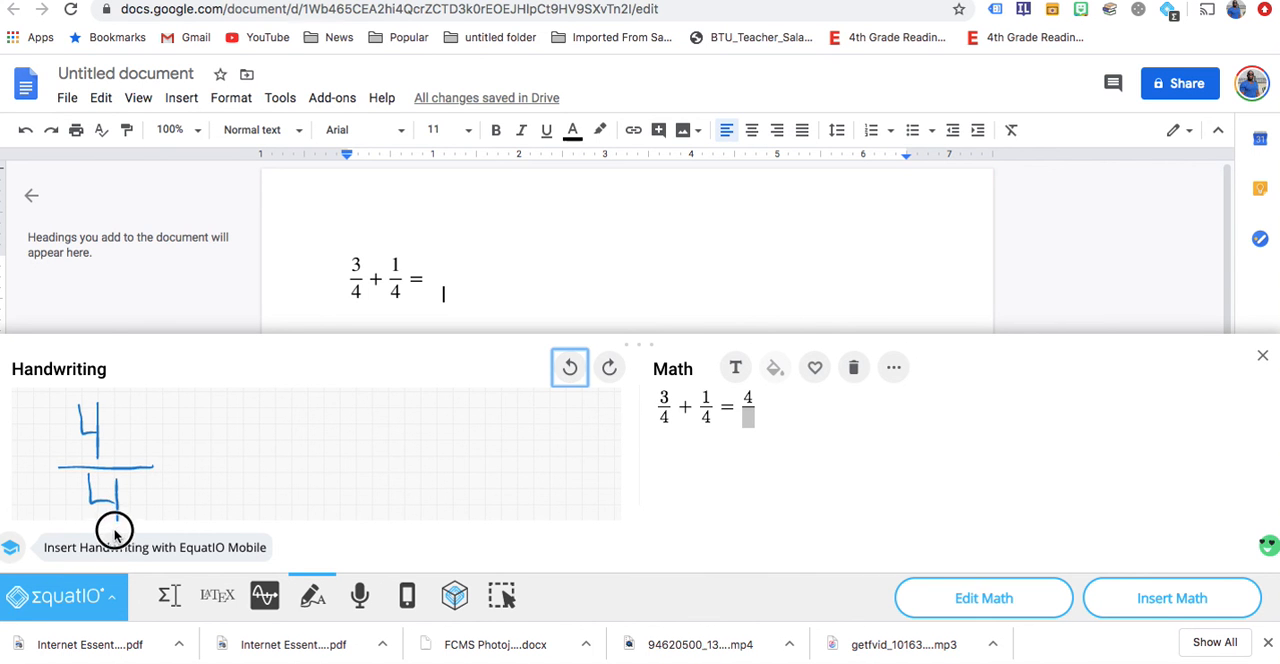
mouse_move(330, 490)
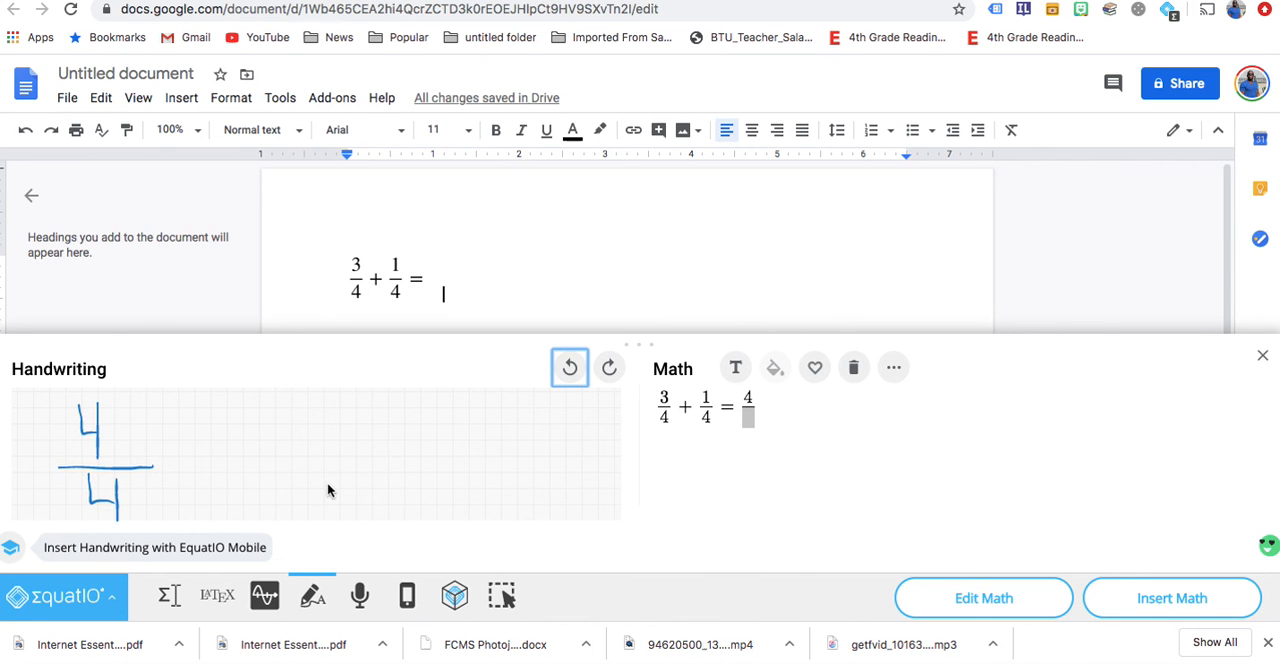
mouse_move(180, 460)
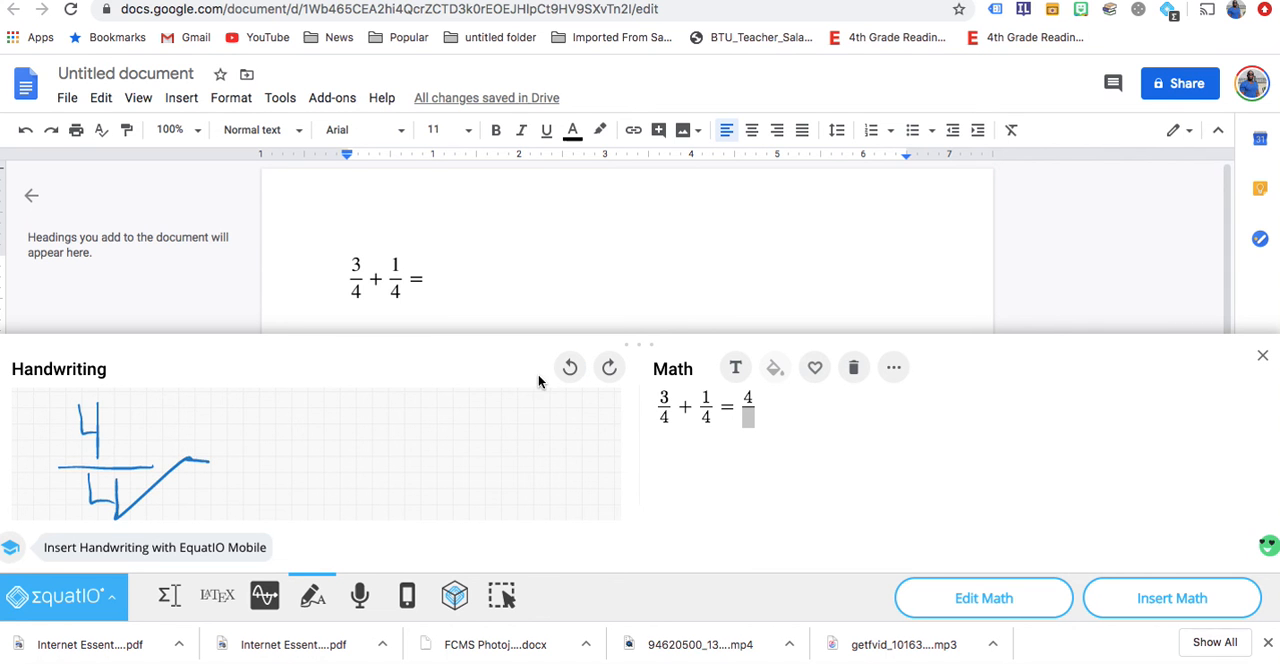
click(568, 368)
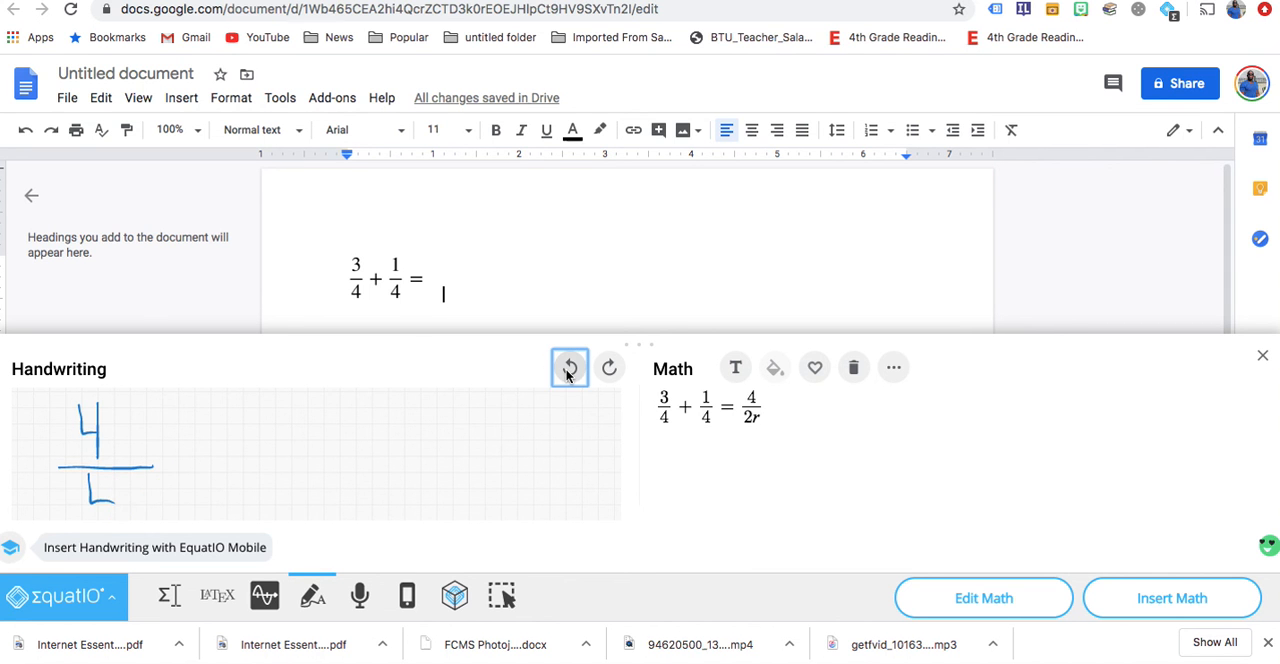
click(568, 368)
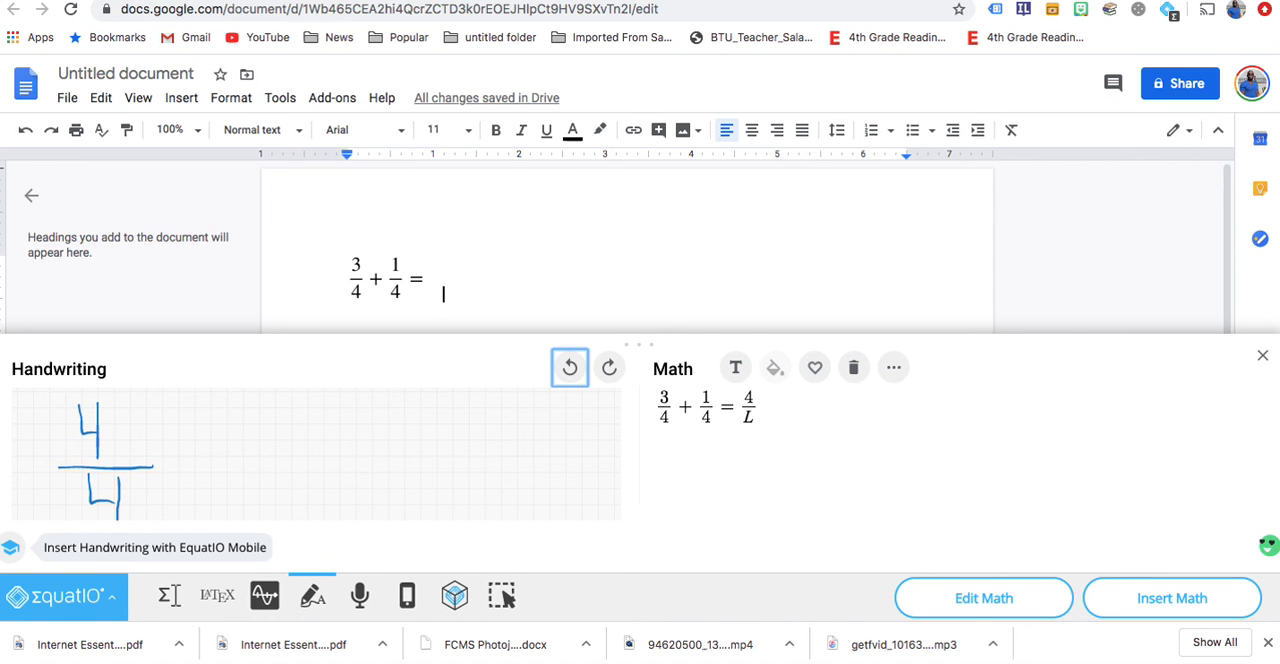
mouse_move(324, 448)
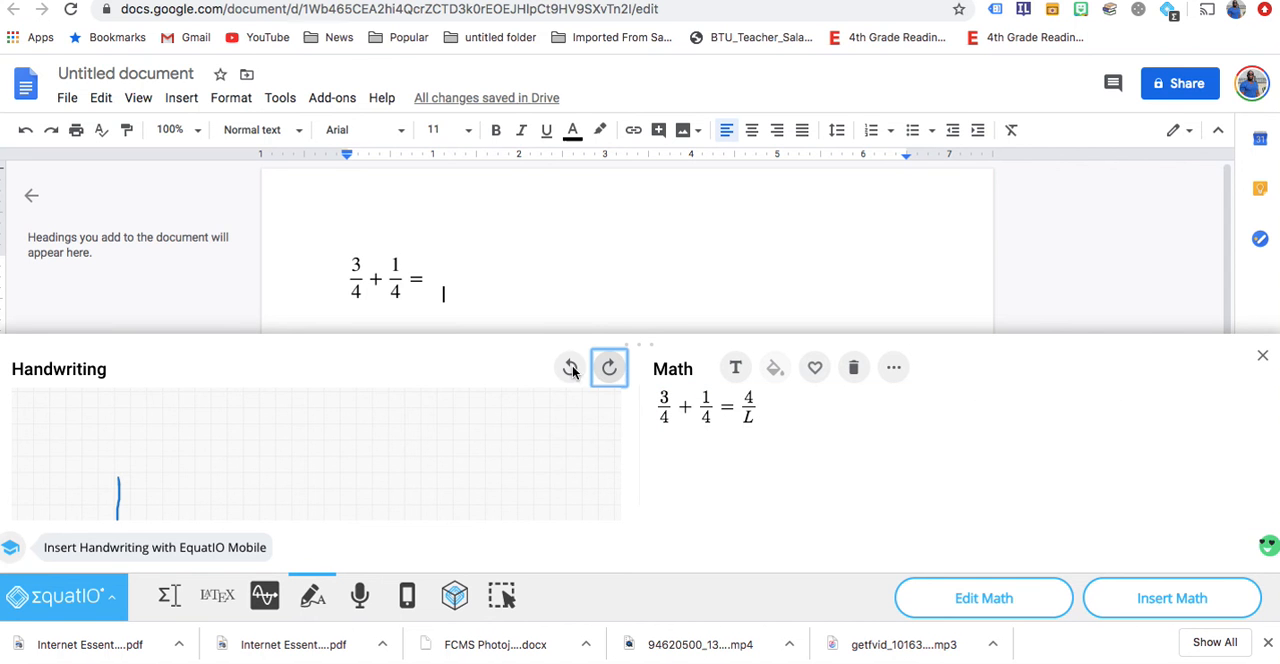
click(568, 368)
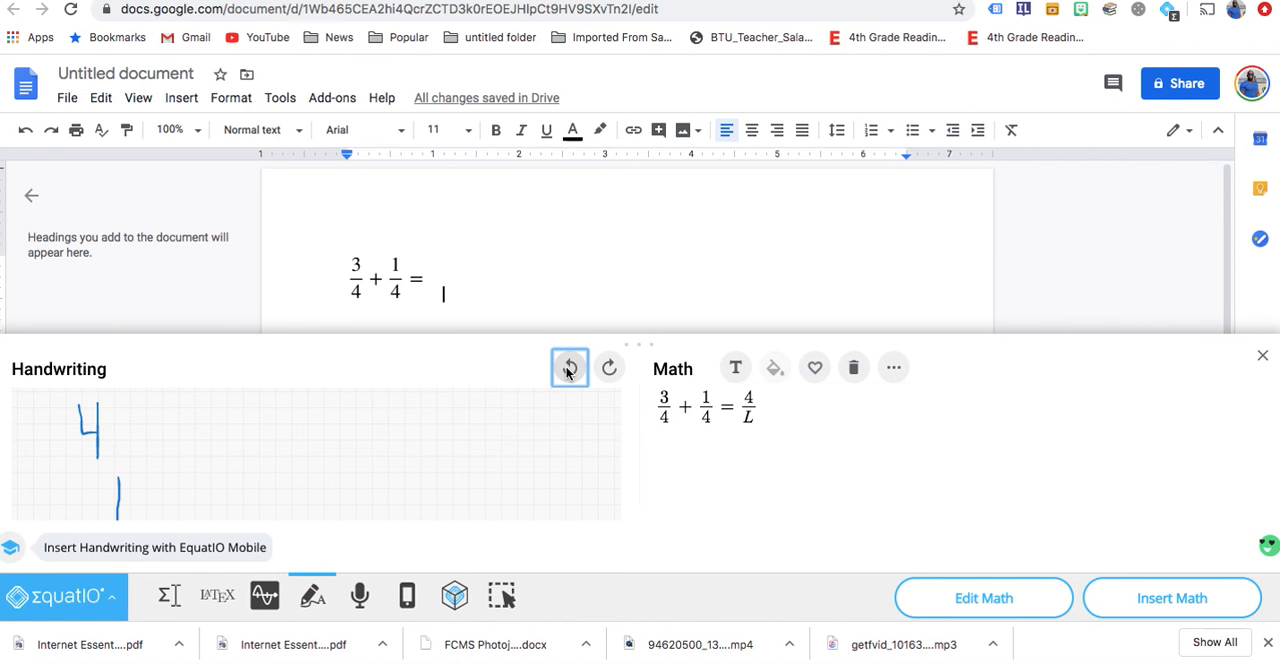
click(568, 368)
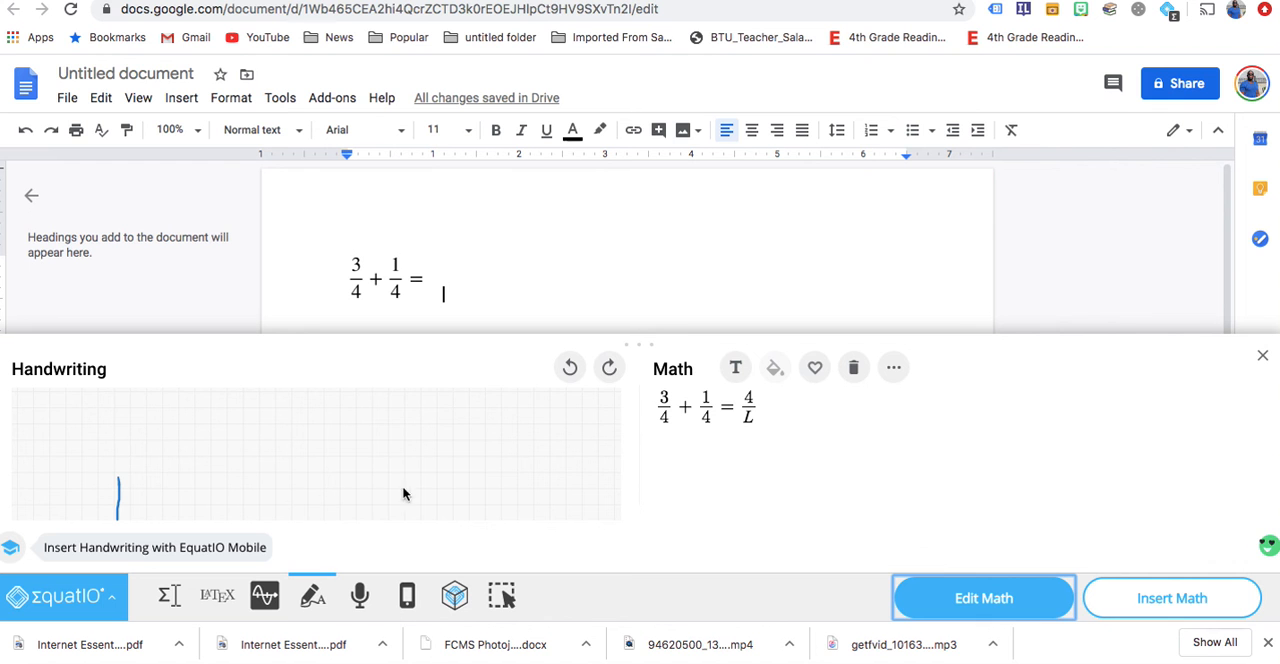
click(1262, 368)
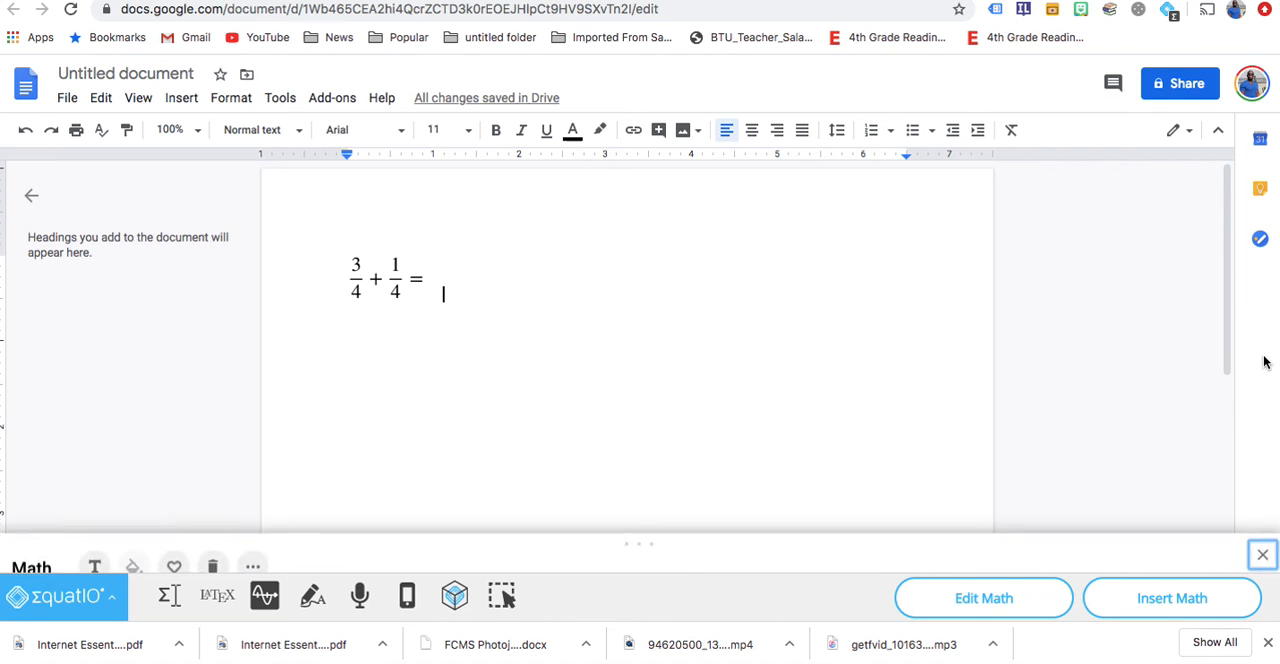
In the Math editor finish the equation as 3/4 + 1/4 = 4/4 = 1 and insert it.
click(168, 596)
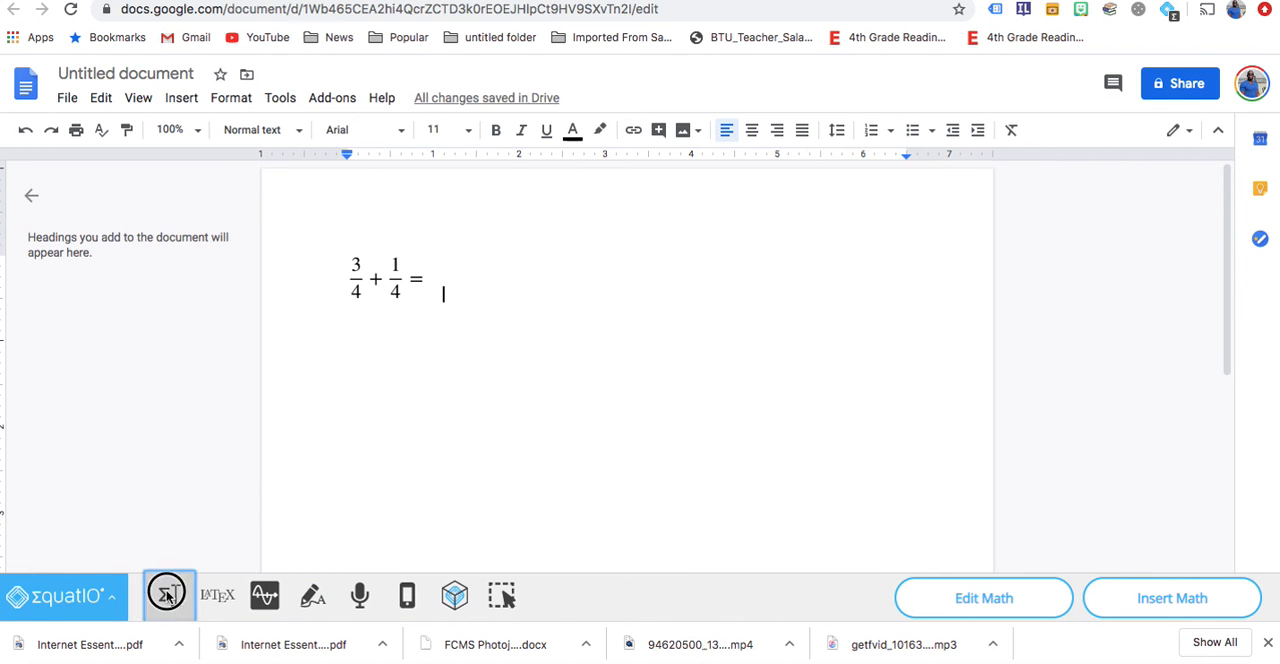
click(168, 596)
text(3/4 + 1/4 = 4/4)
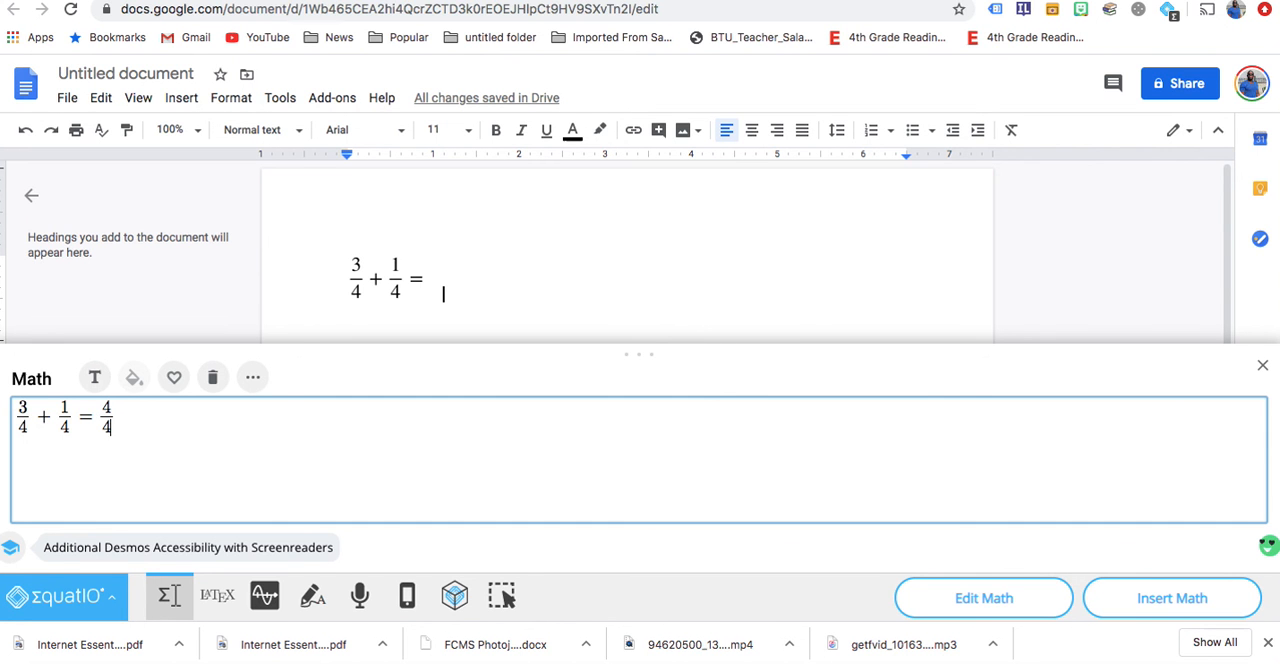
text(=)
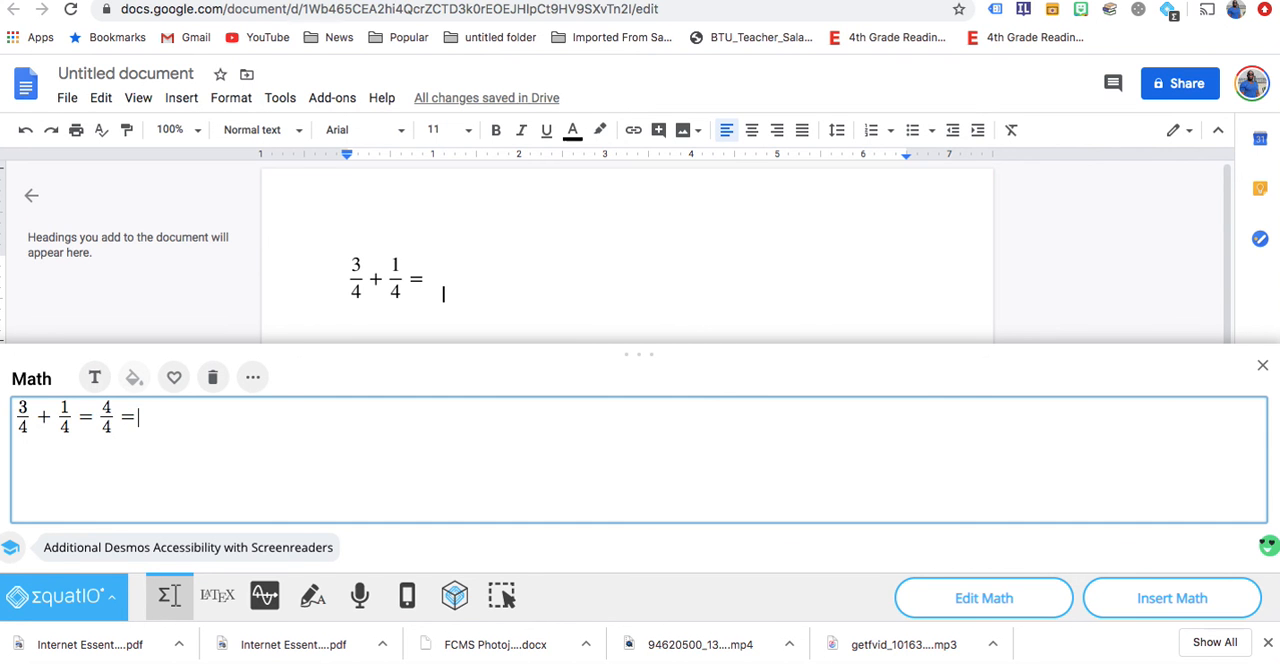
text(1)
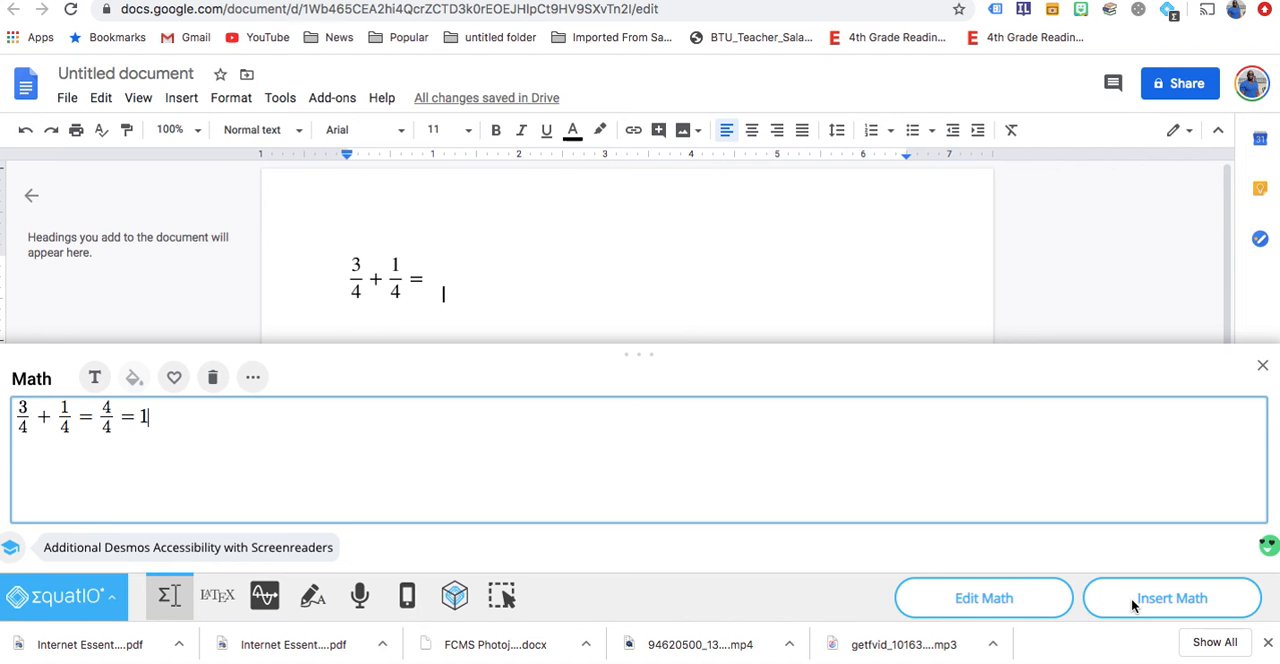
click(1172, 596)
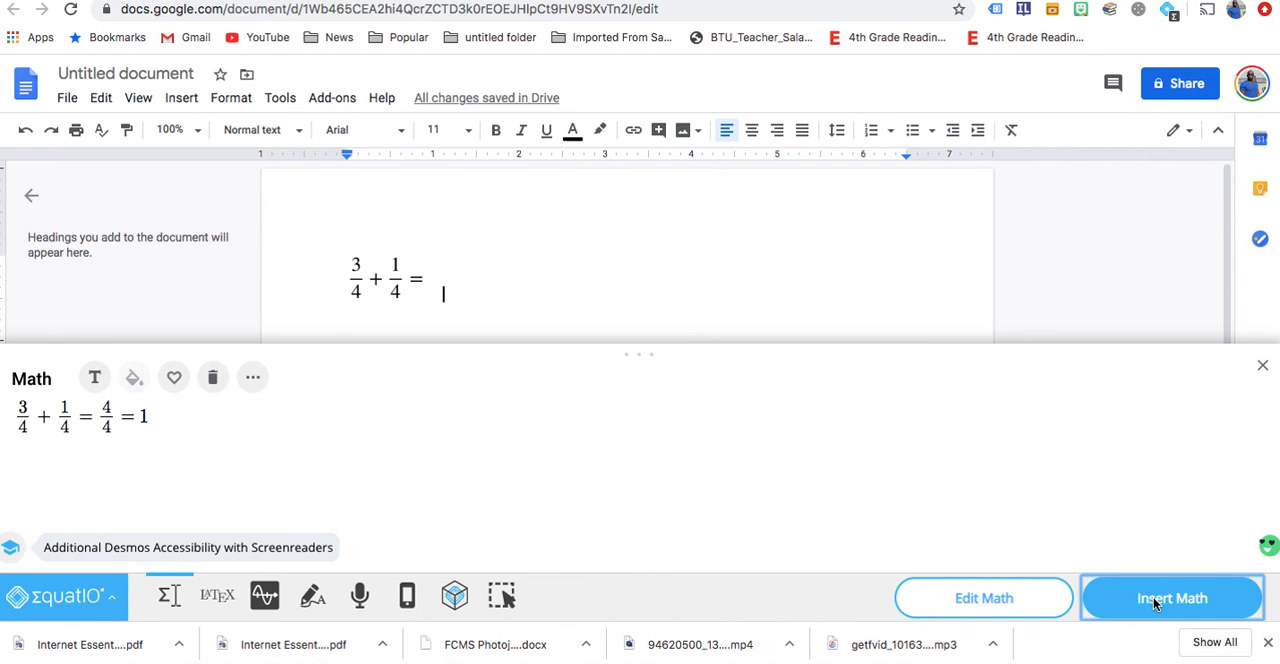
click(1172, 596)
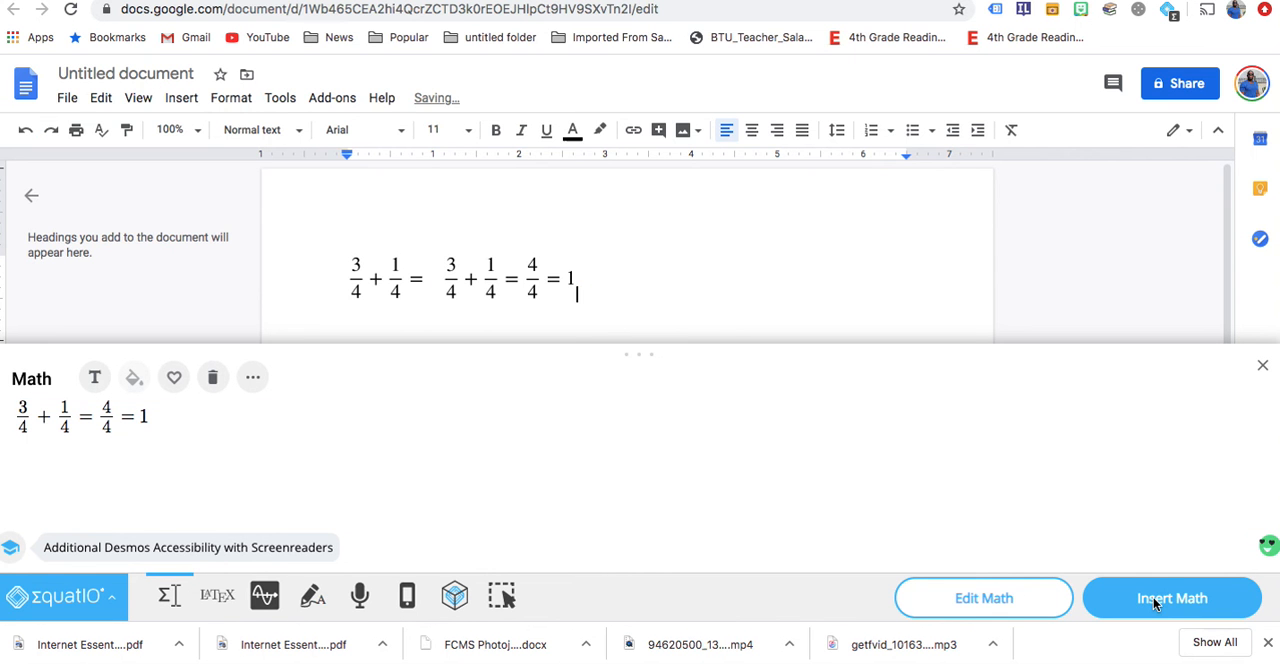